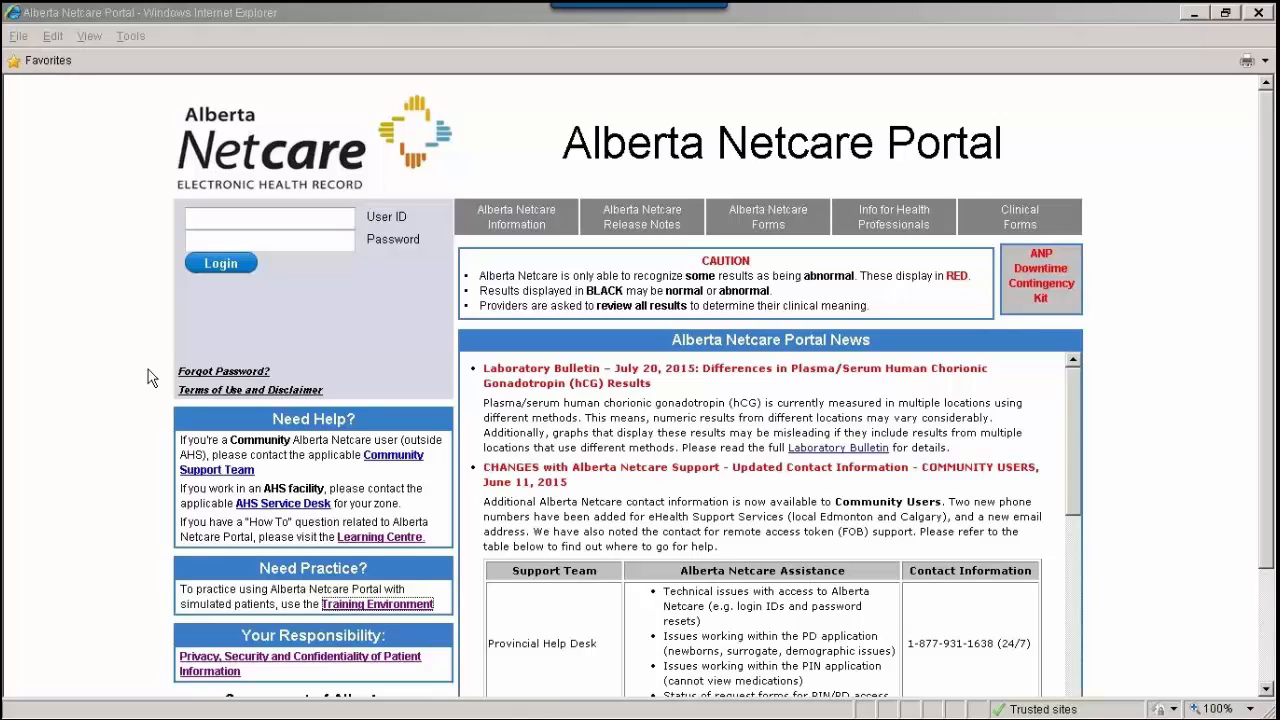
mouse_move(200, 396)
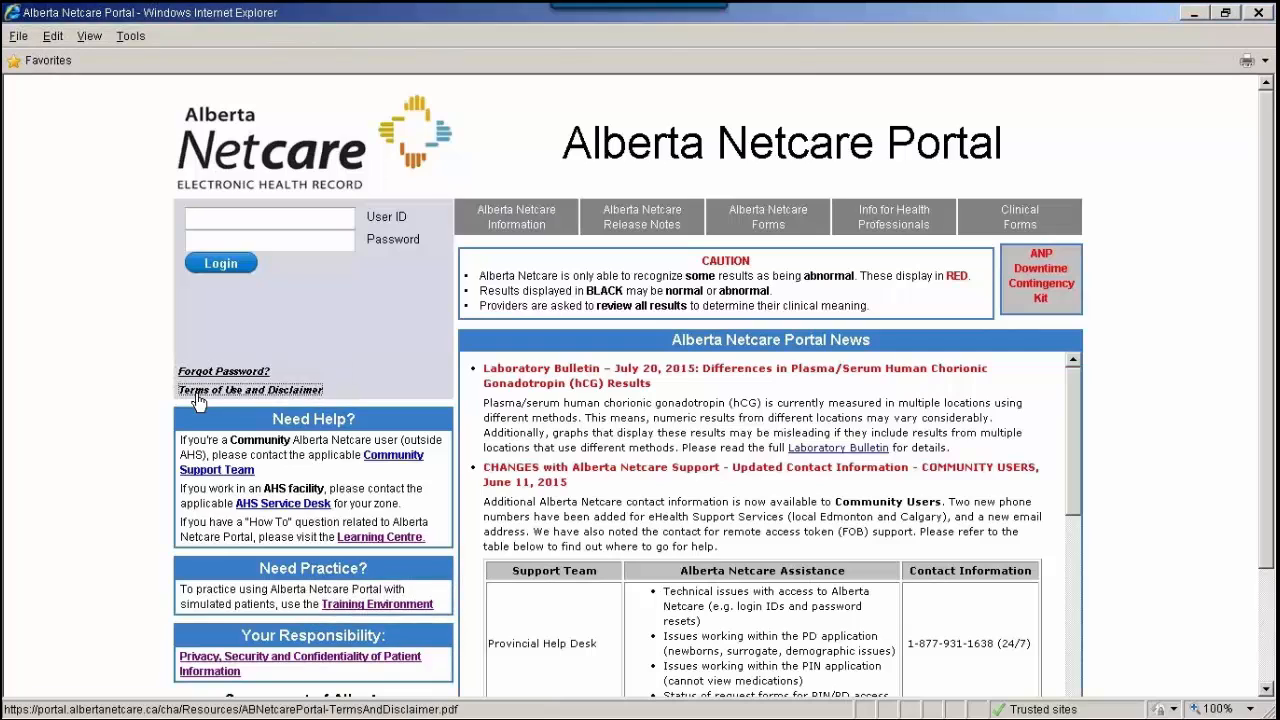
- Open the Terms of Use and Disclaimer document from the login page at 60% zoom
left_click(250, 390)
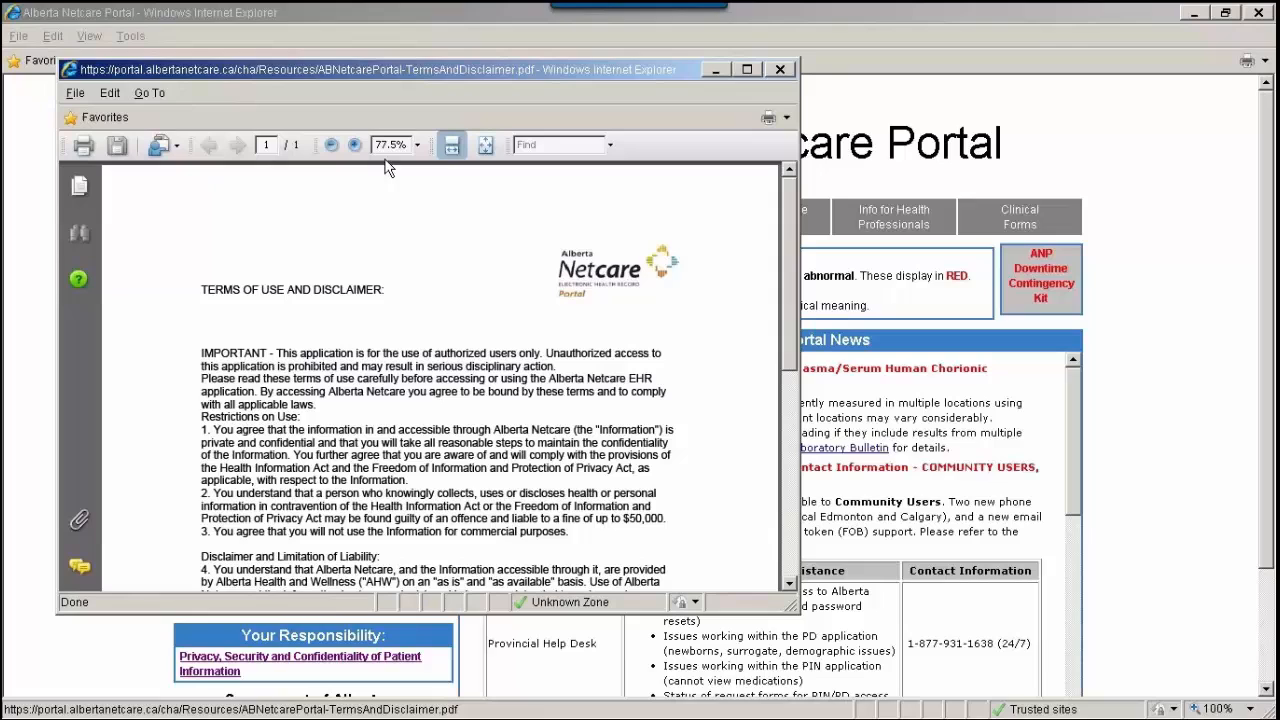
type("60%")
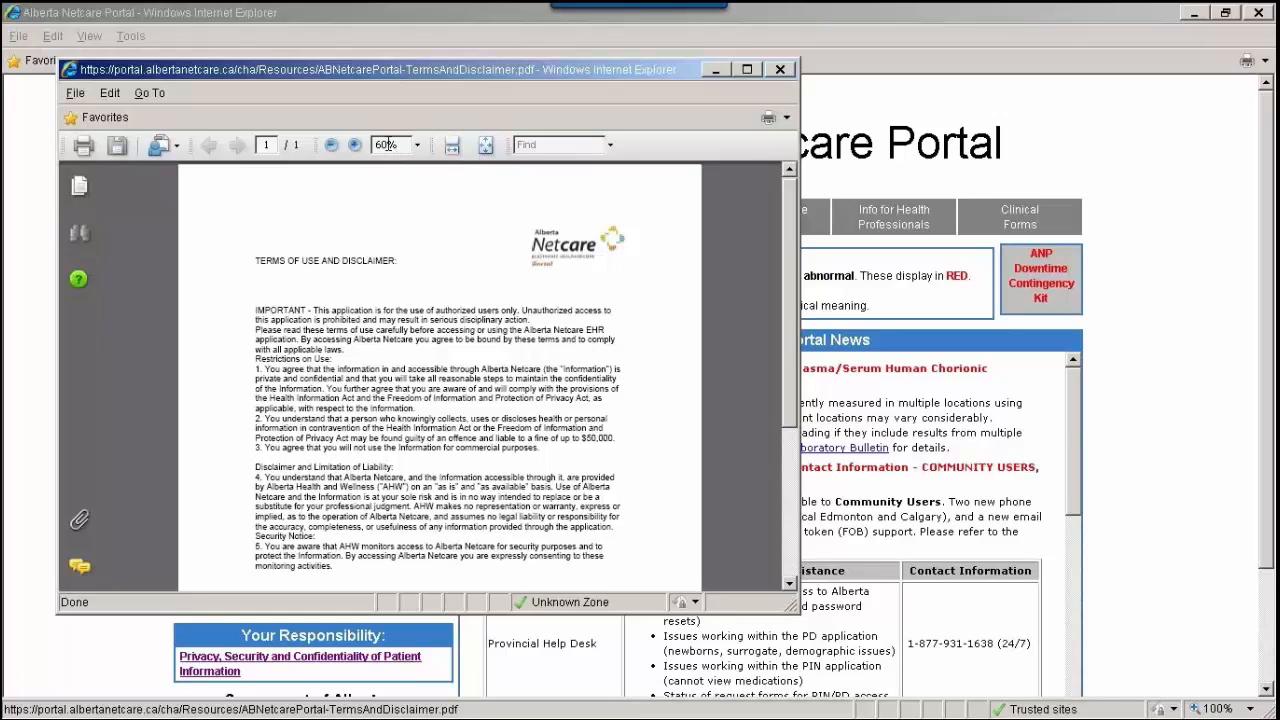
mouse_move(388, 144)
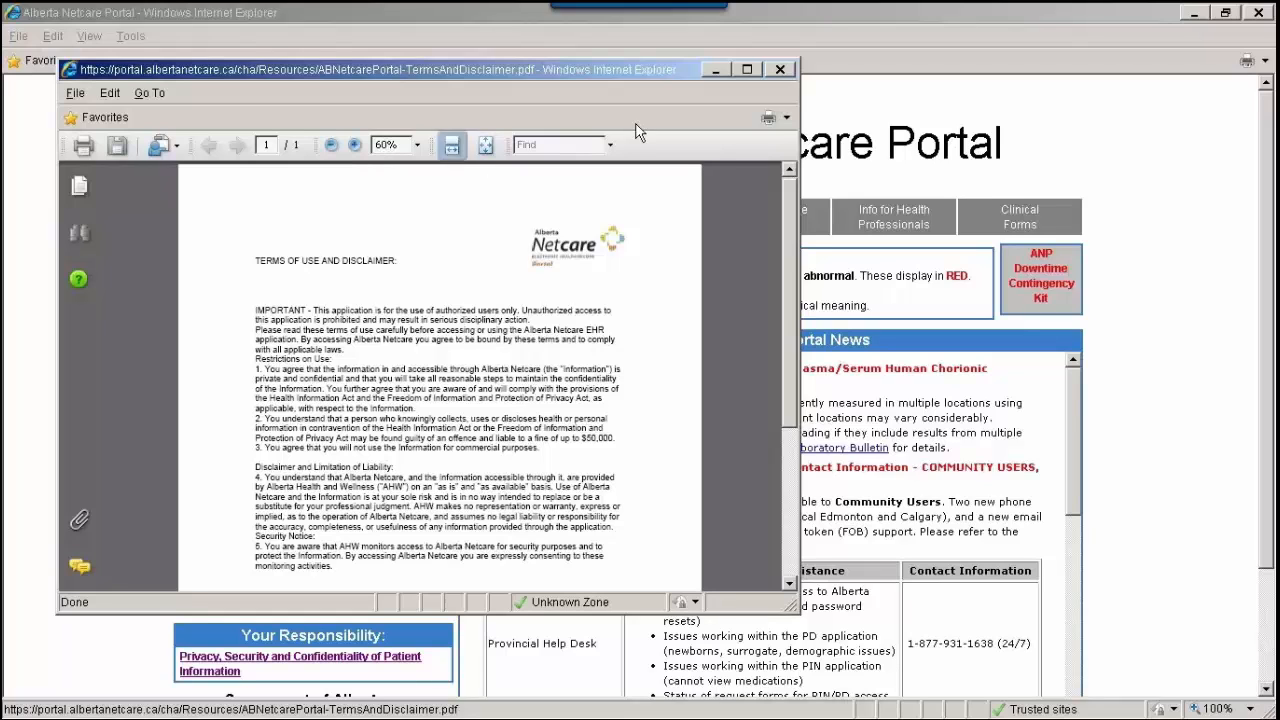
- Close the terms PDF, view the Privacy, Security and Confidentiality open letter, then close it
left_click(780, 68)
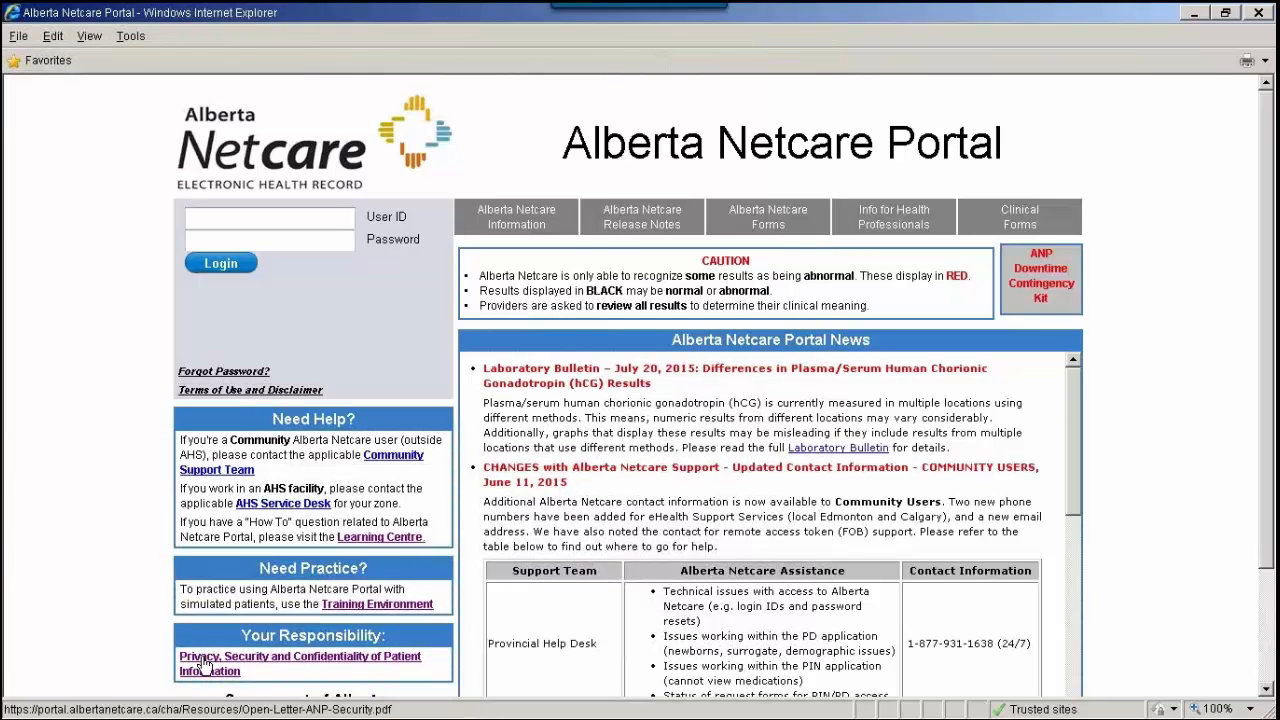
left_click(300, 664)
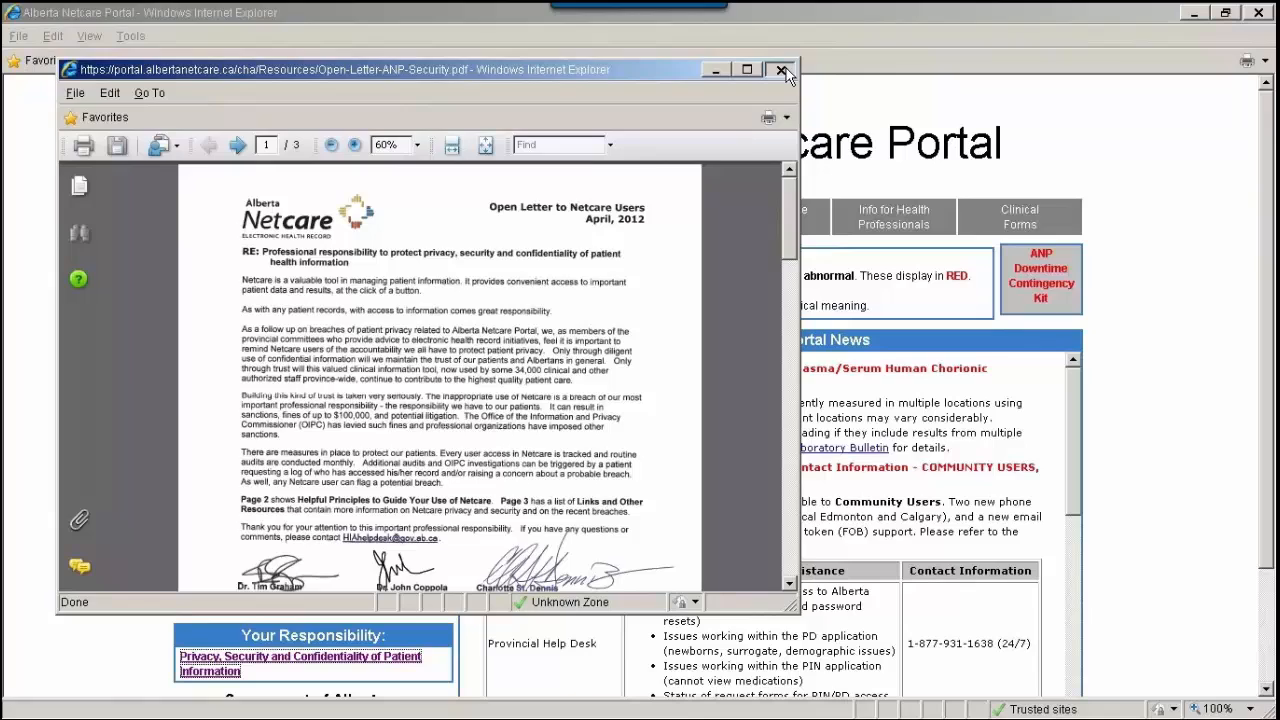
left_click(780, 68)
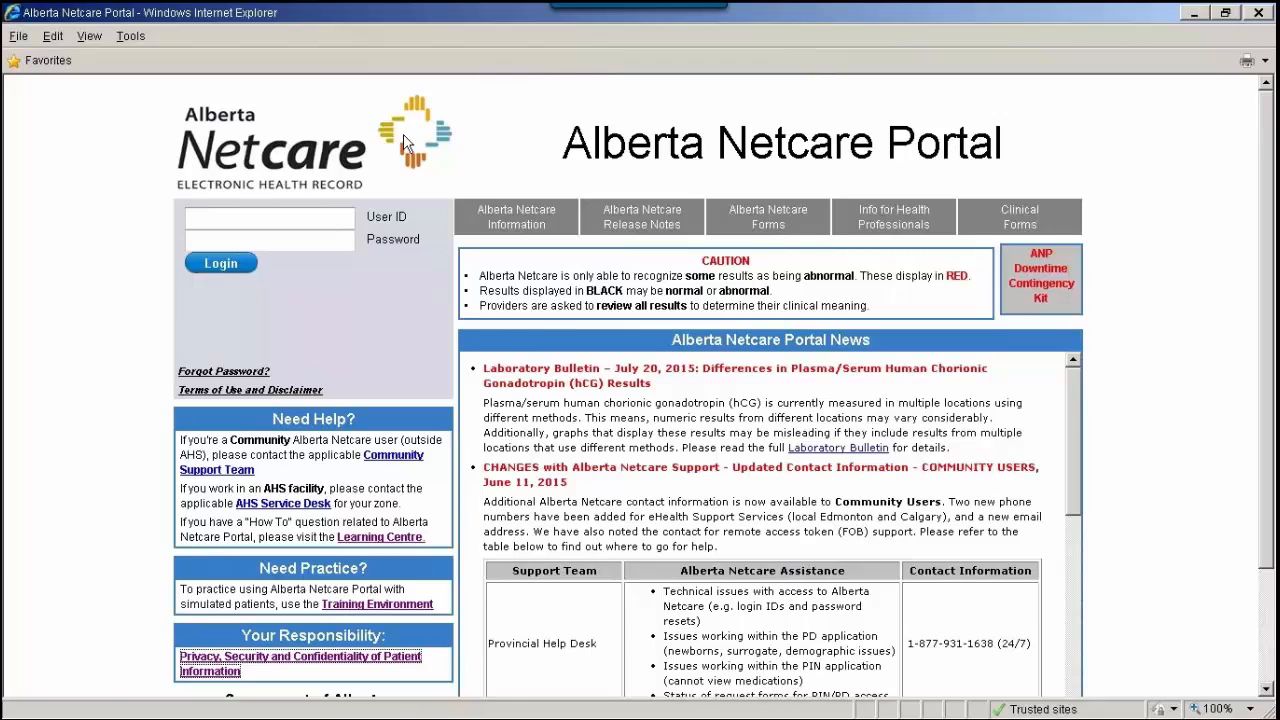
mouse_move(424, 448)
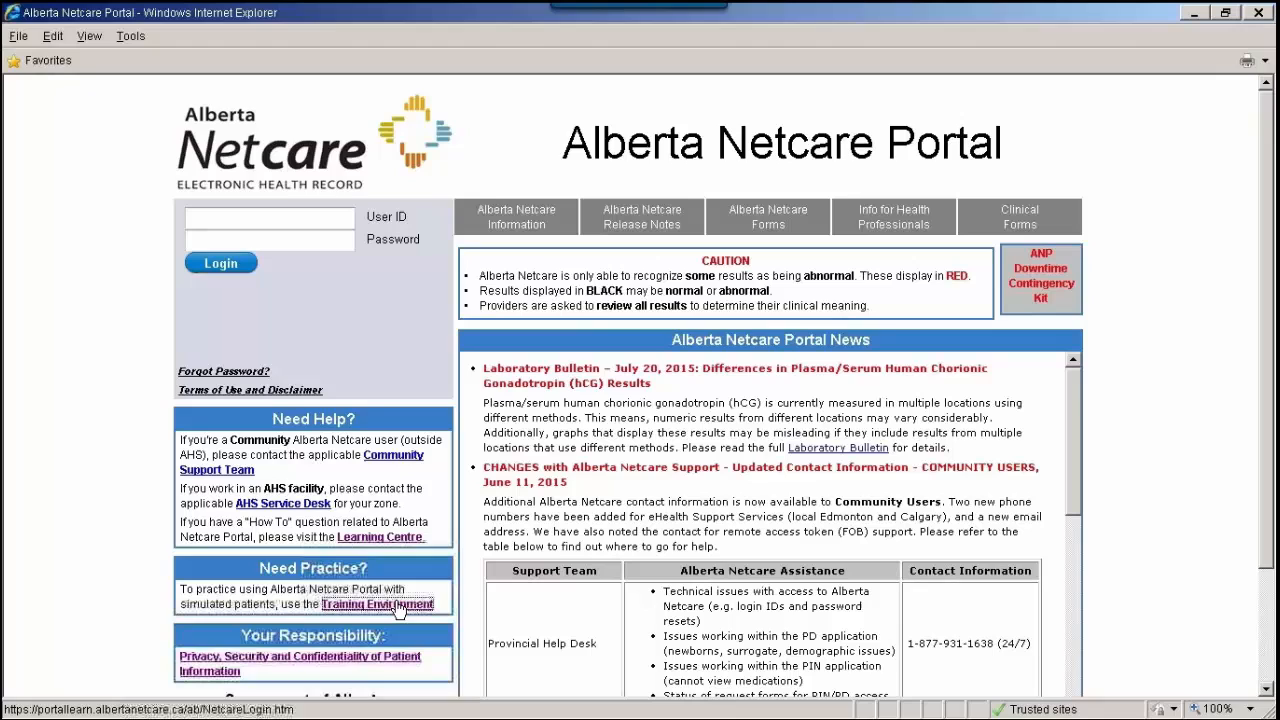
- Log in to the Training Environment full screen with the Training4321 account, reaching Patient Search
left_click(376, 604)
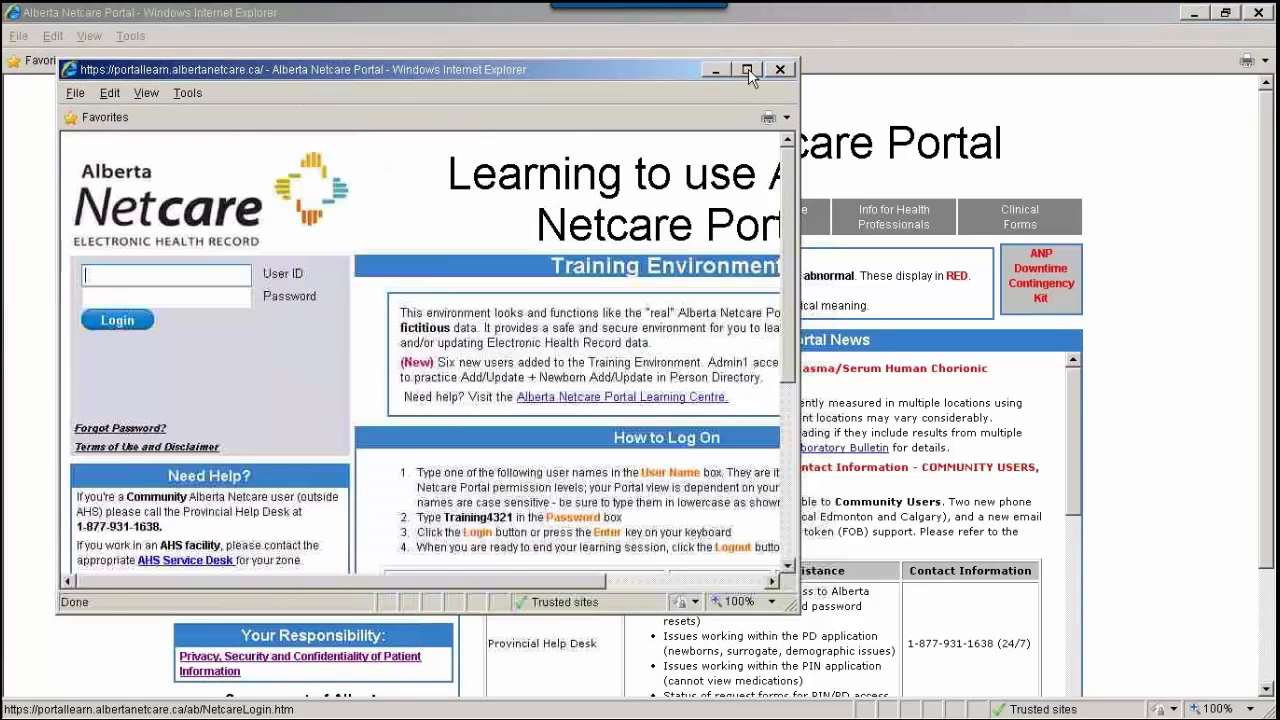
left_click(748, 68)
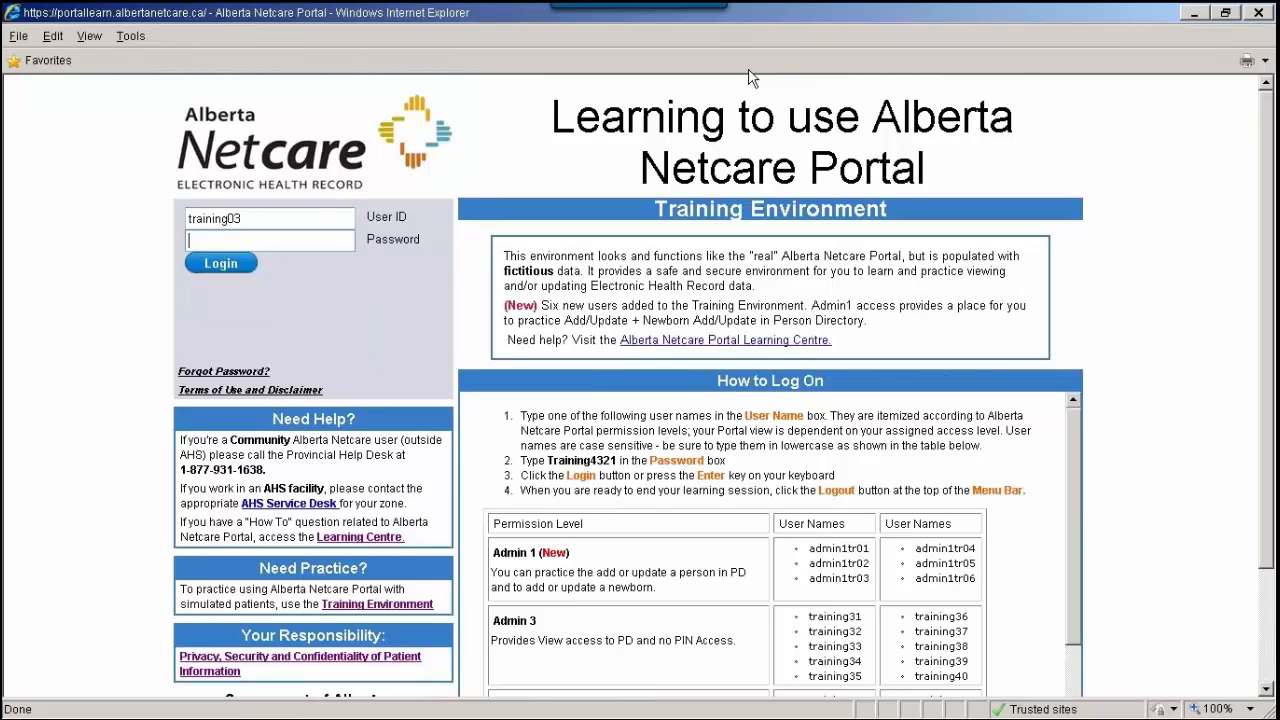
type("Training4321")
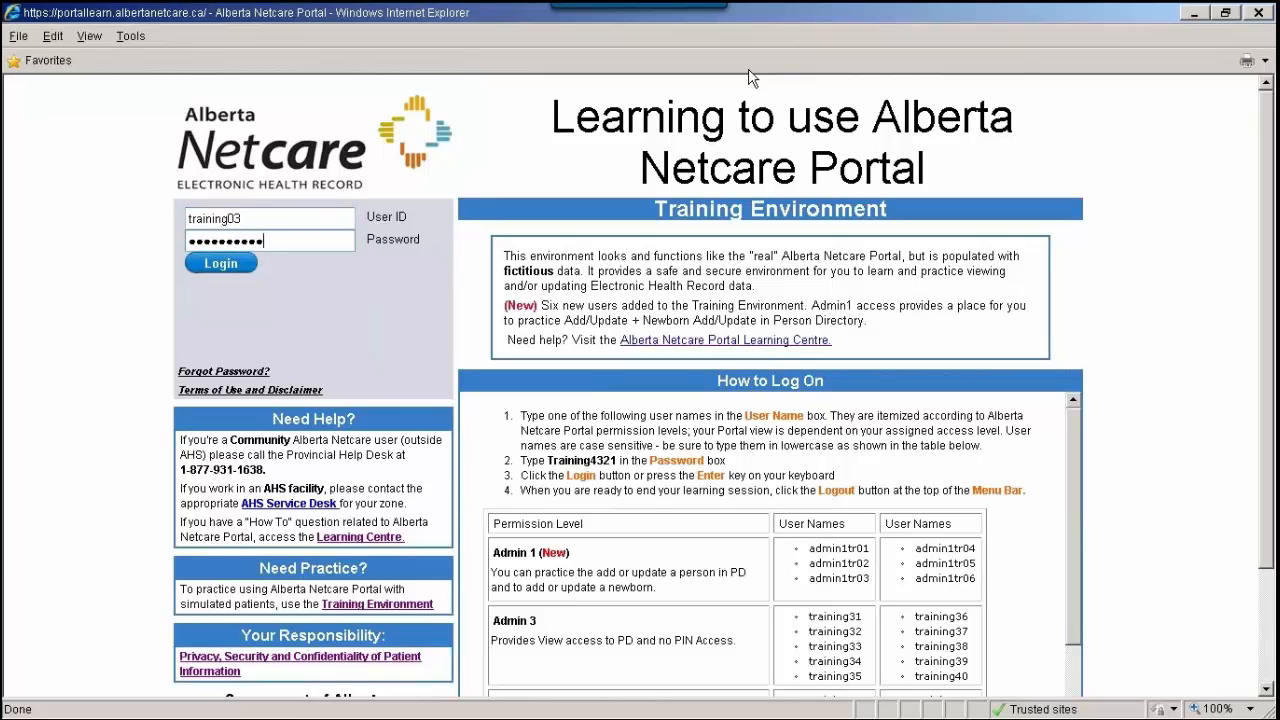
left_click(220, 262)
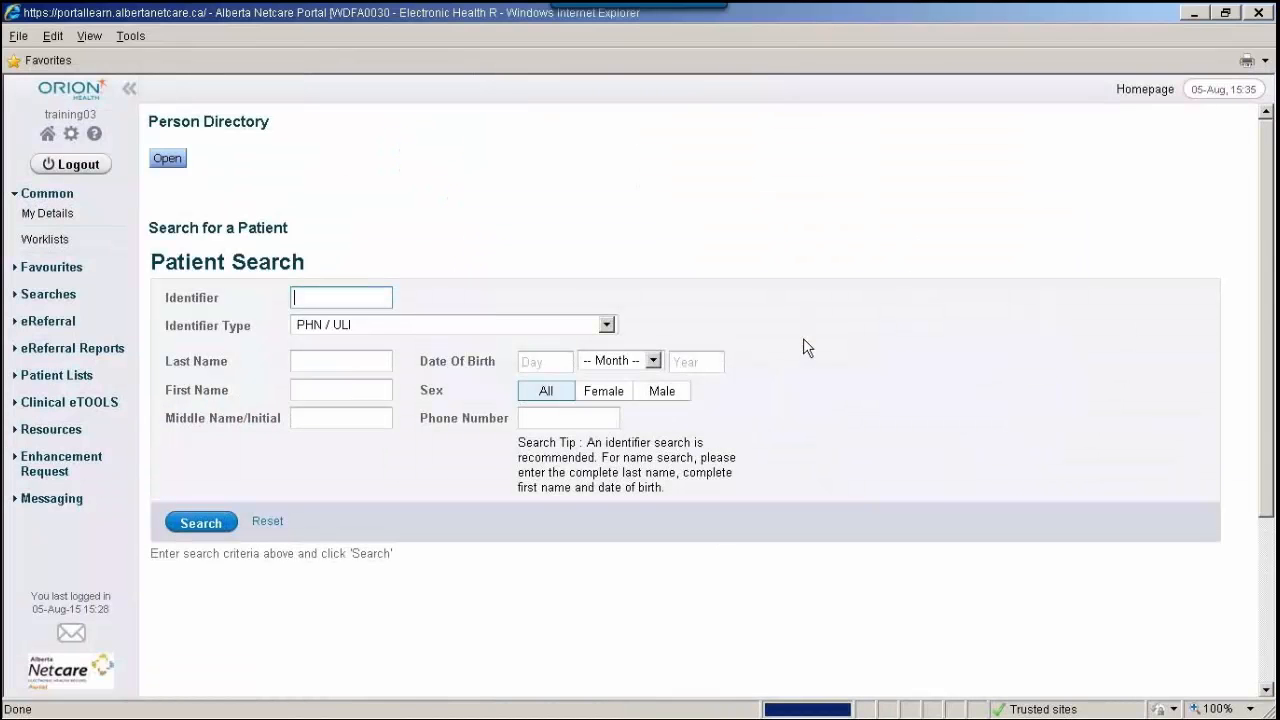
mouse_move(816, 340)
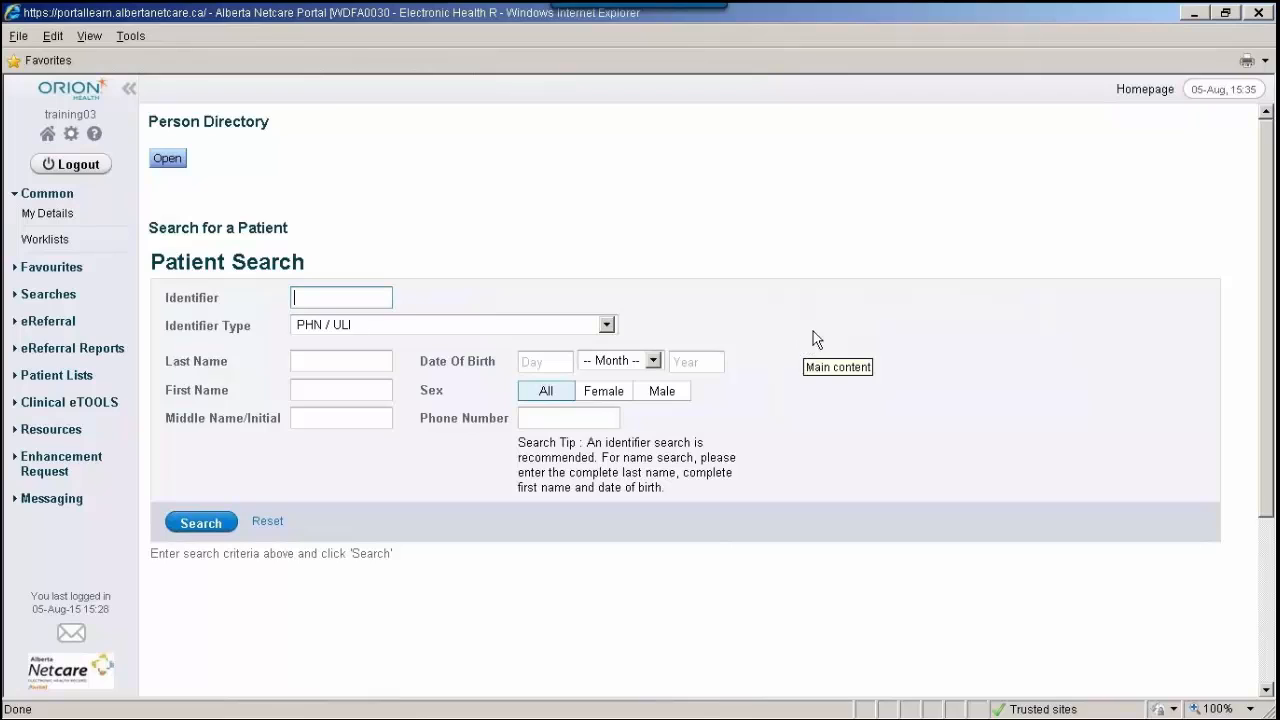
mouse_move(110, 230)
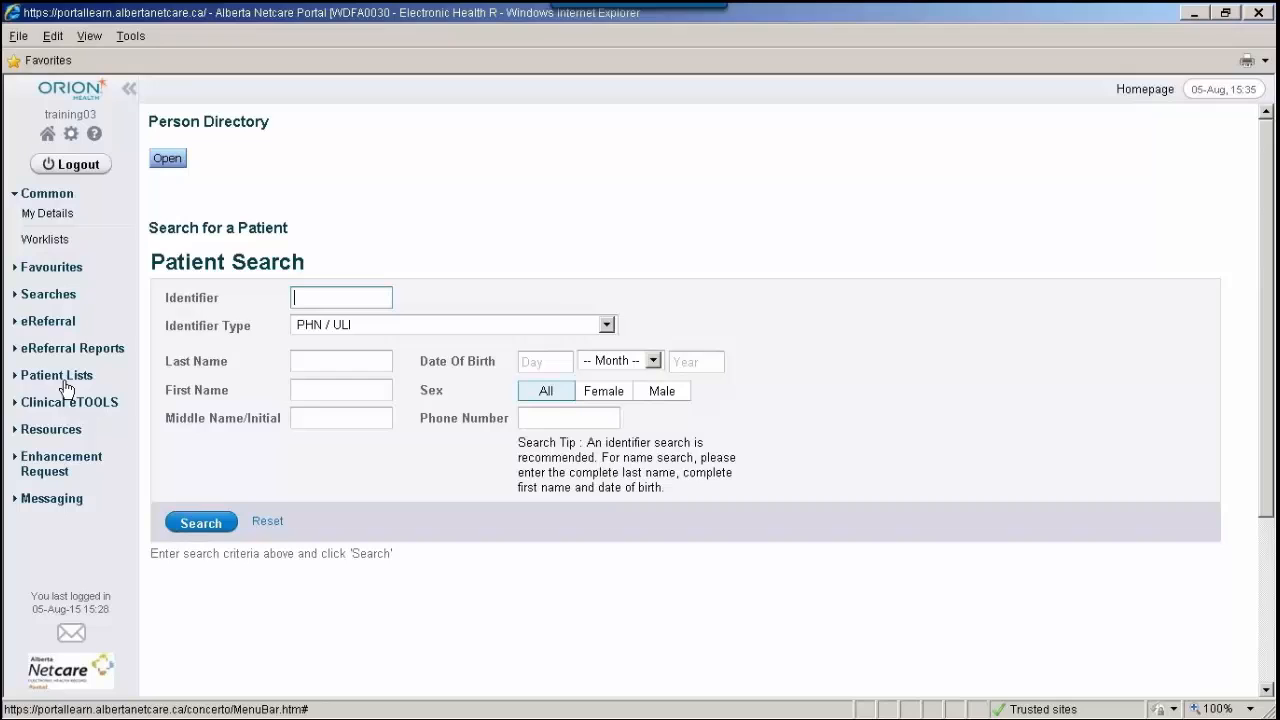
mouse_move(22, 382)
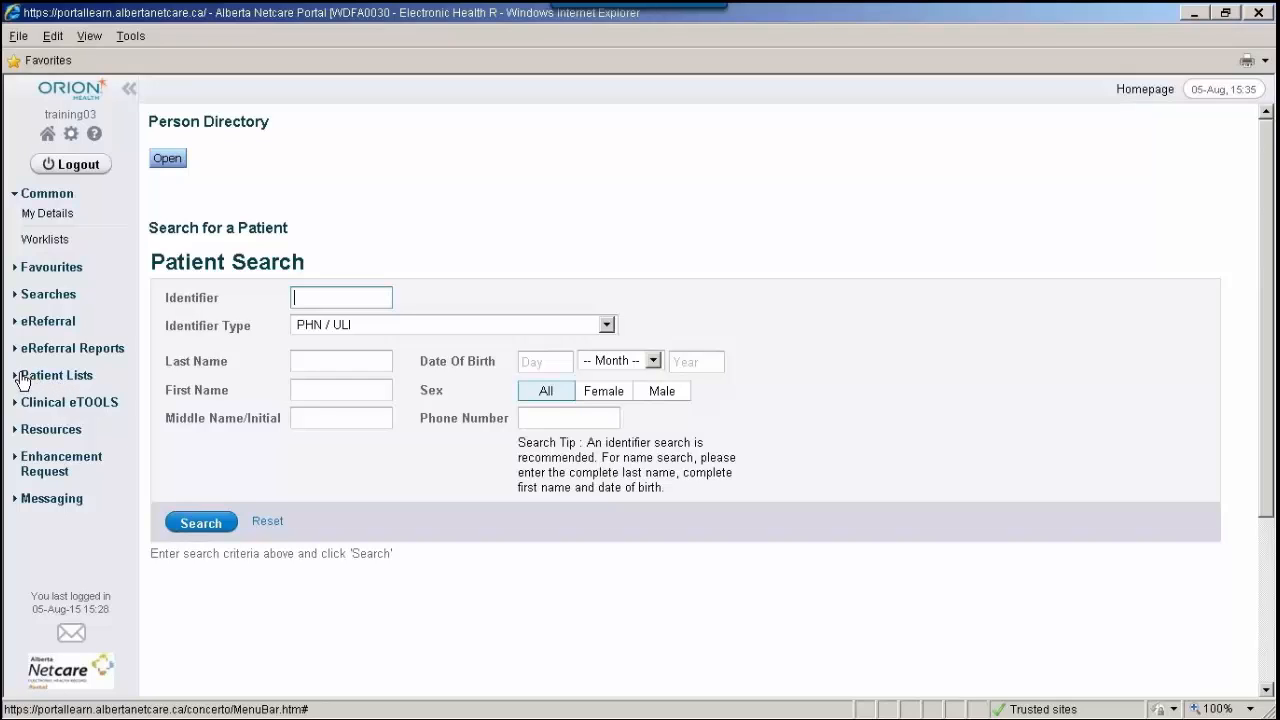
- Expand Patient Lists in the left menu and view the My Details preferences page
left_click(56, 376)
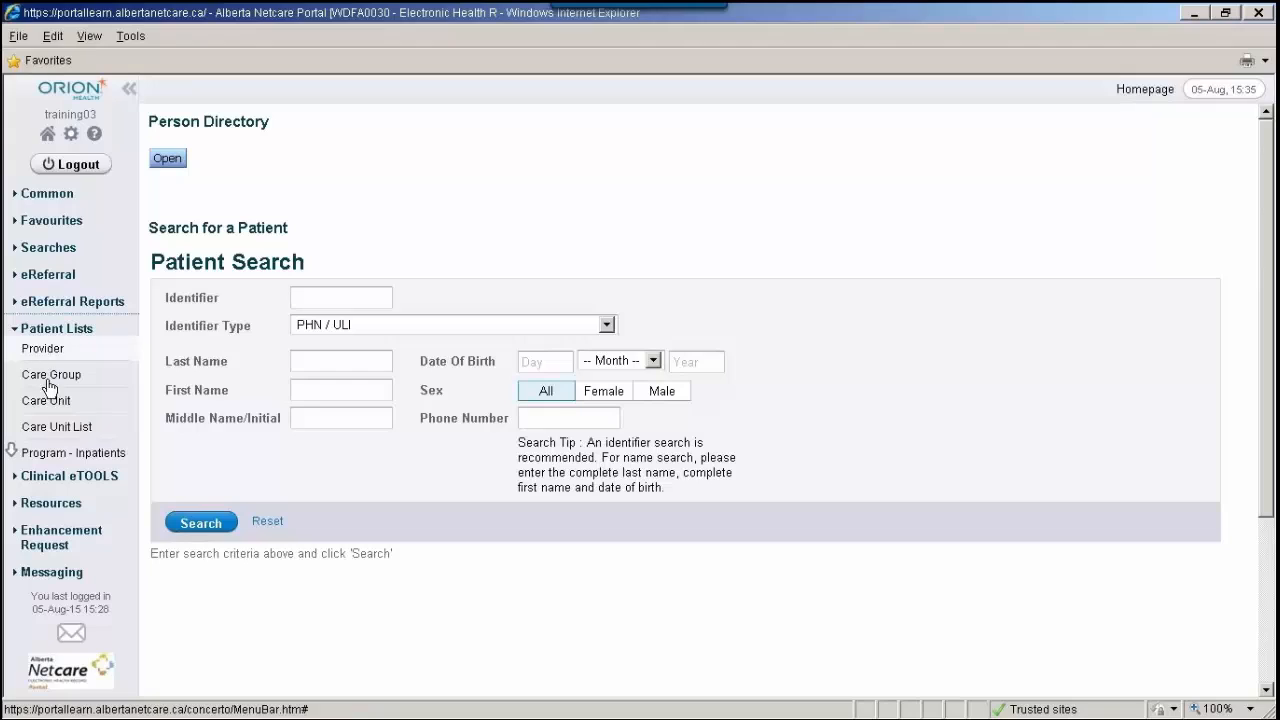
mouse_move(16, 352)
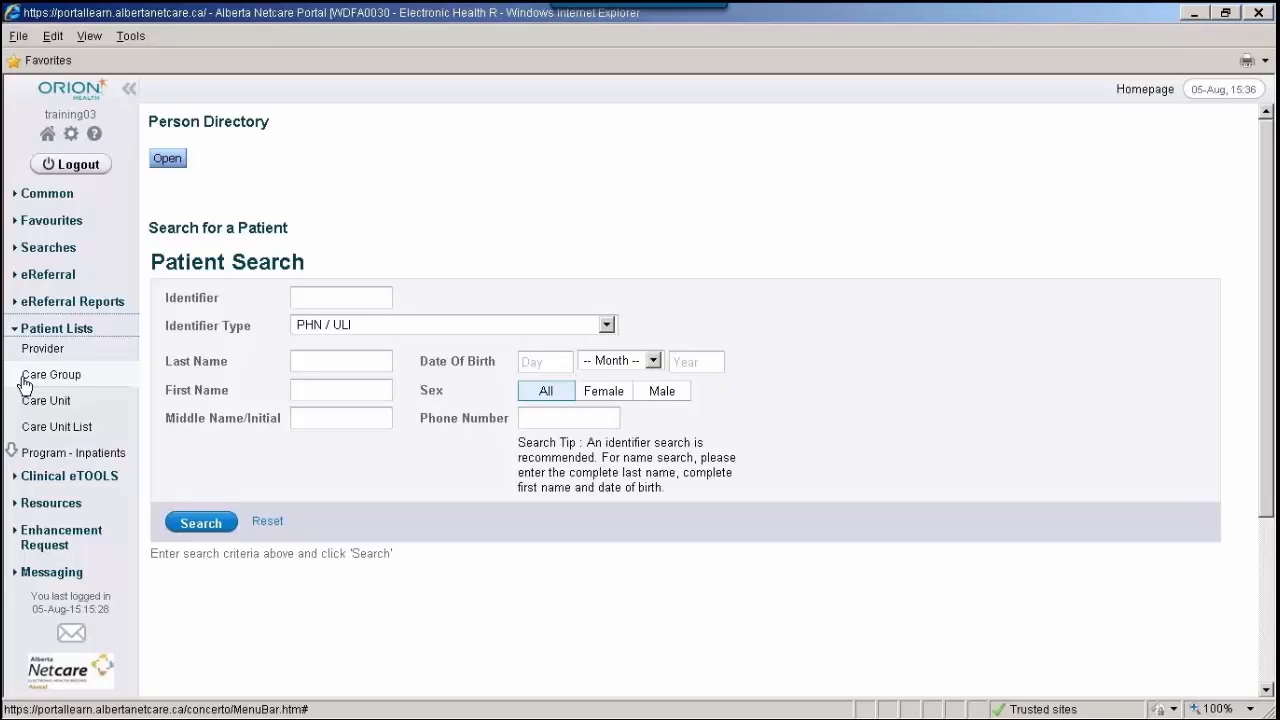
mouse_move(50, 388)
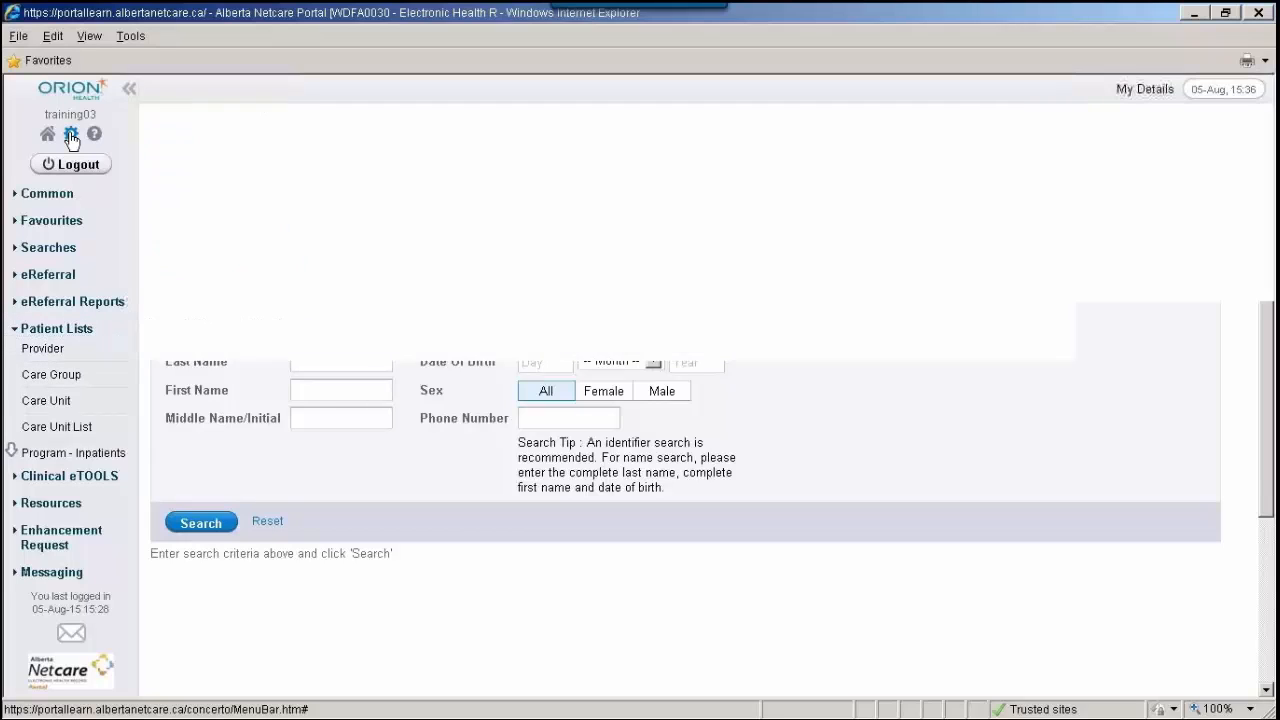
left_click(72, 134)
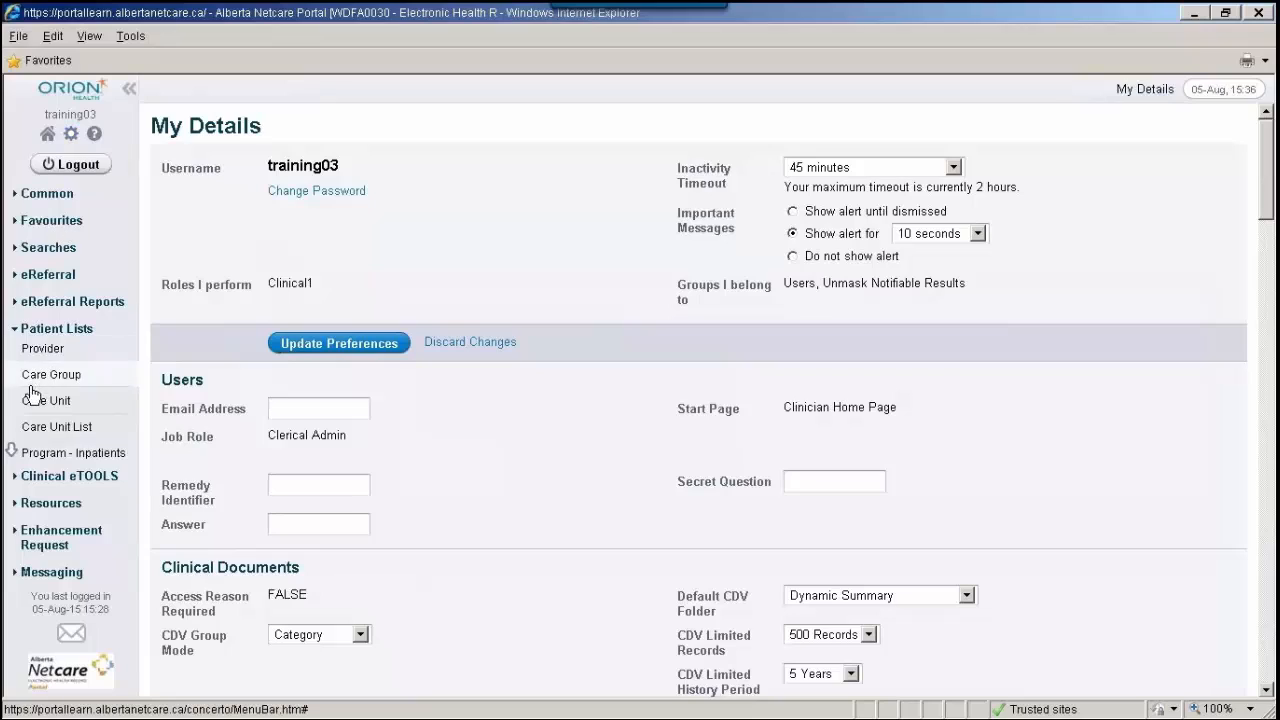
mouse_move(48, 400)
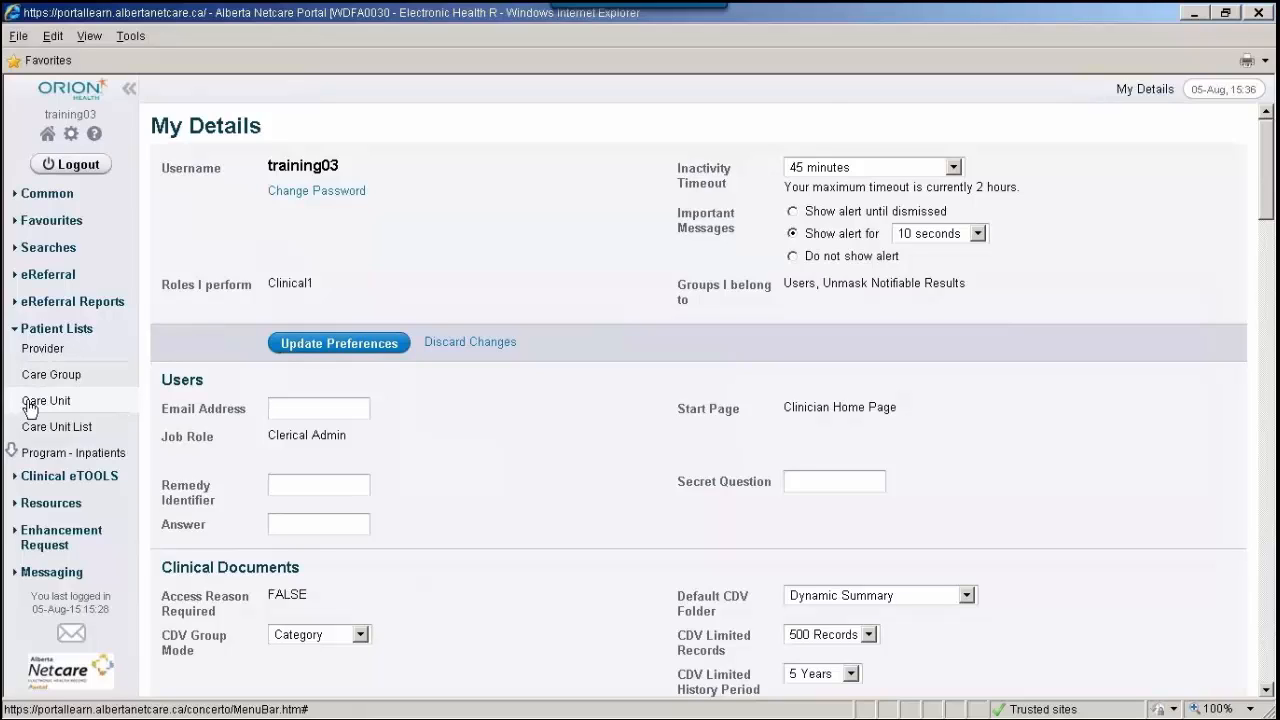
- Open the Care Unit Patient List with its care unit search prompt for Alberta Hospital Edmonton
left_click(46, 400)
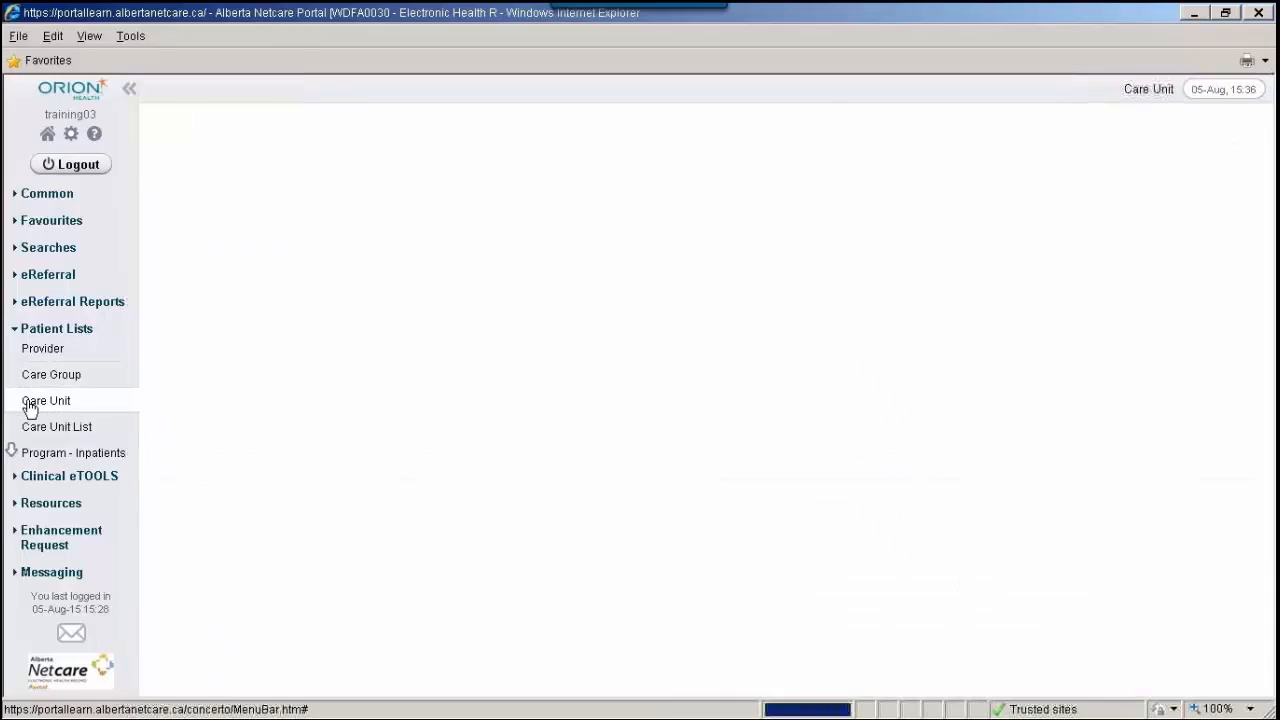
left_click(48, 400)
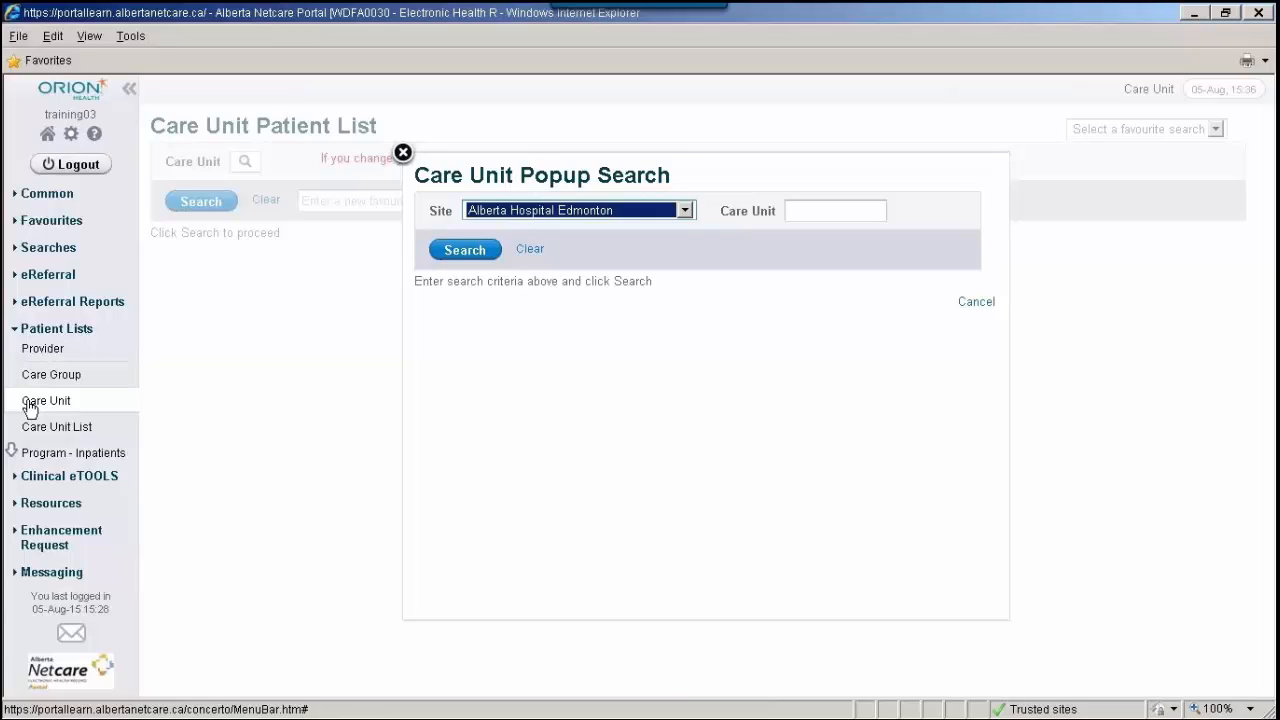
mouse_move(56, 428)
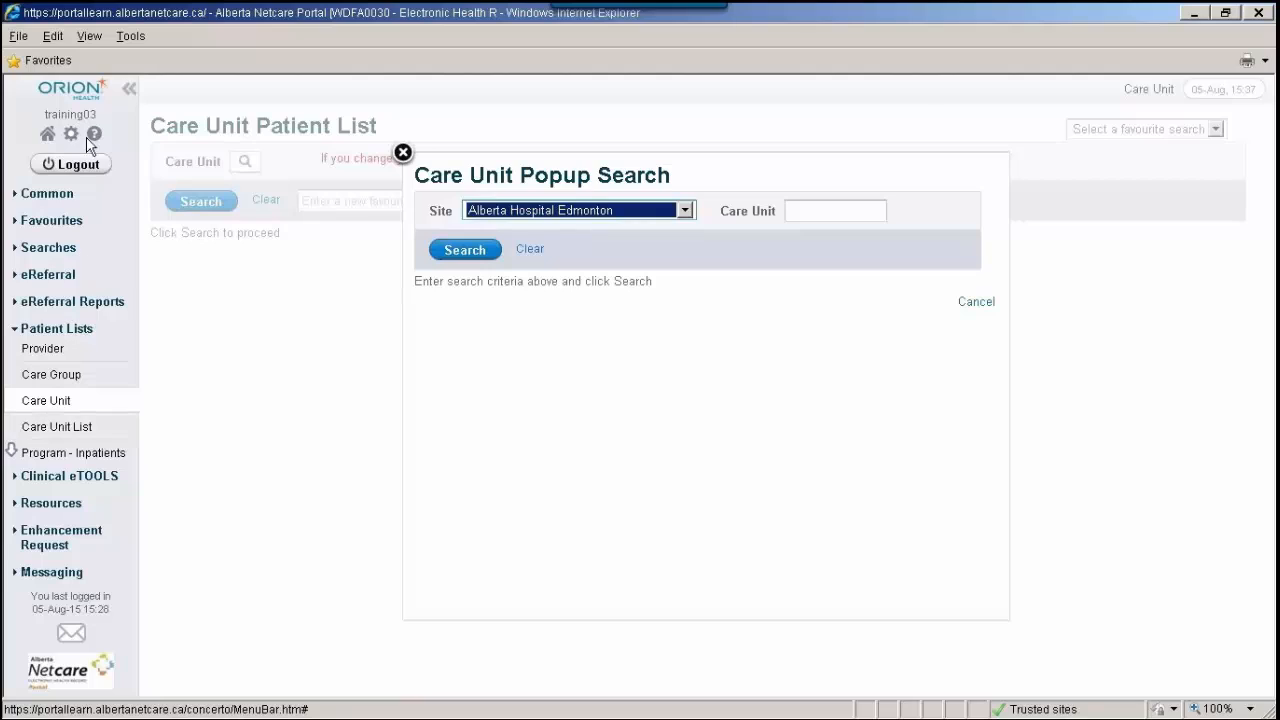
mouse_move(72, 132)
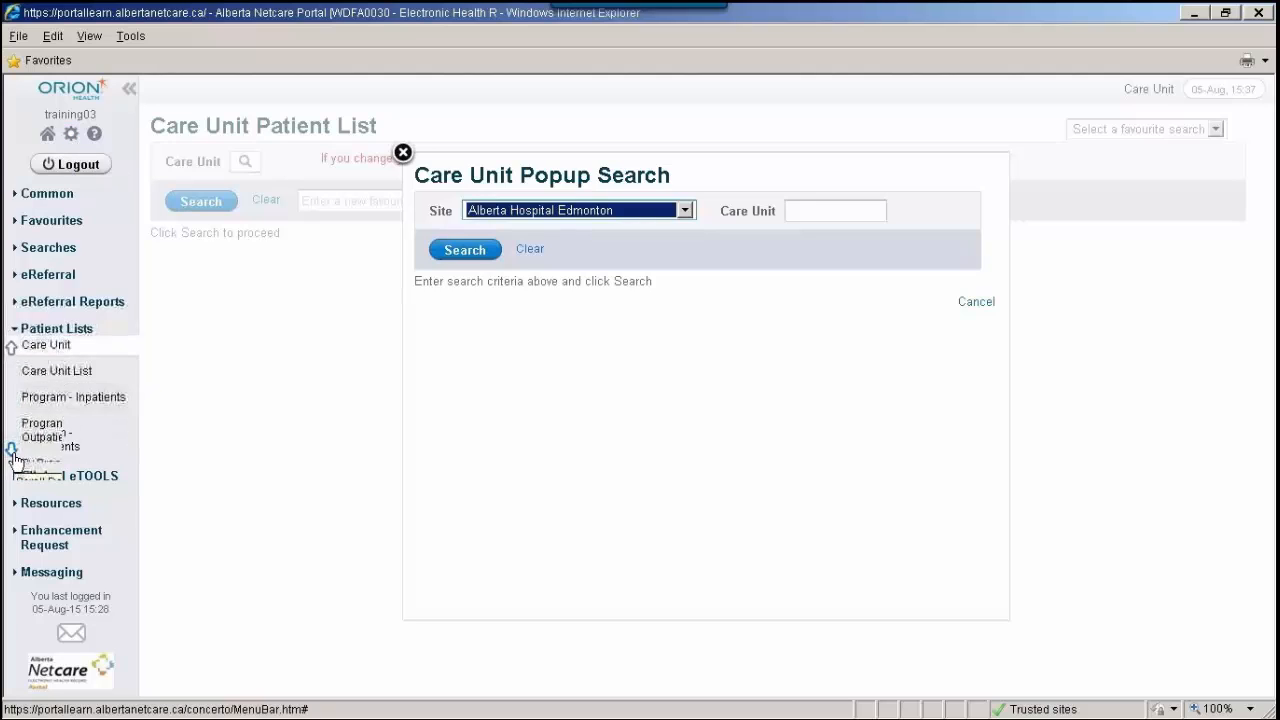
scroll("down", 3)
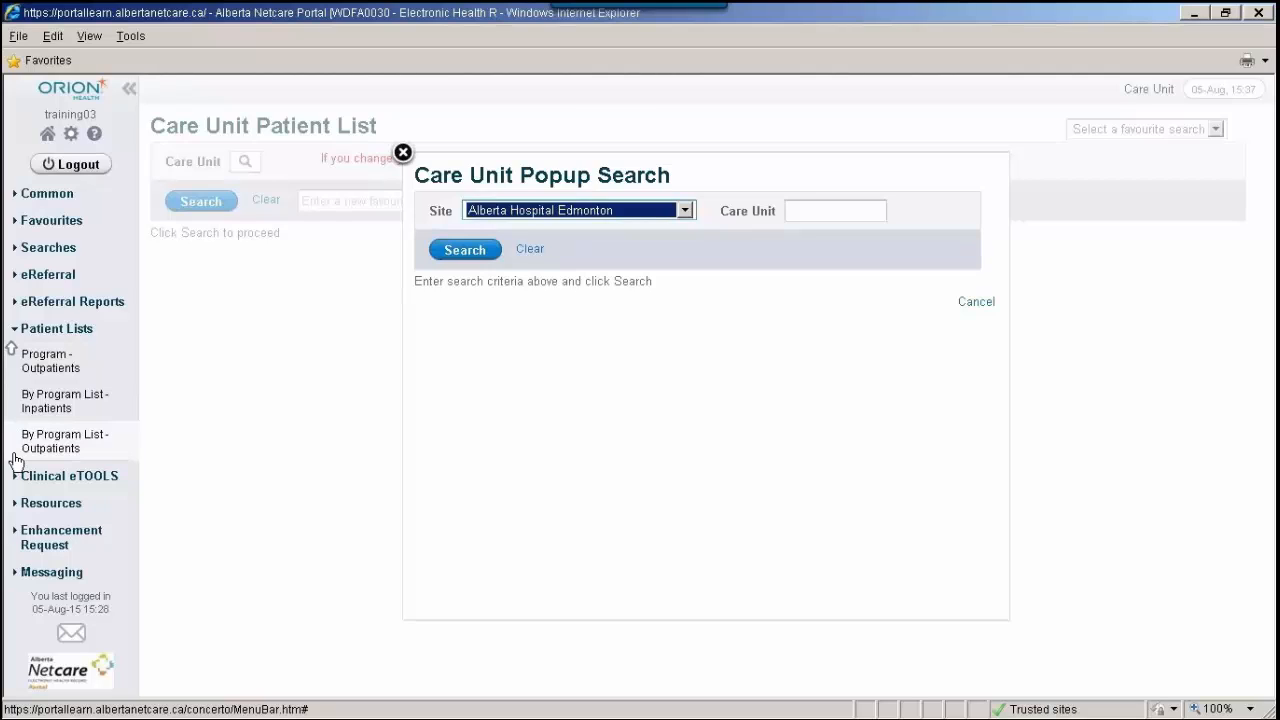
mouse_move(36, 374)
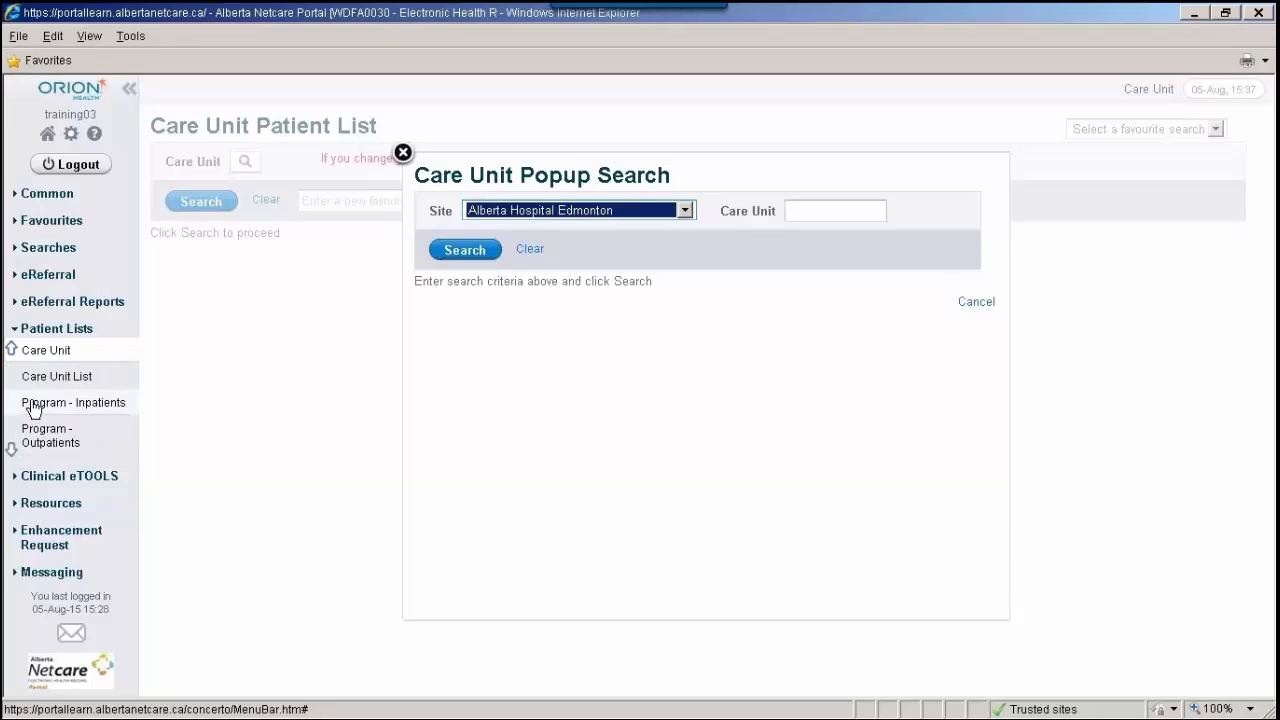
scroll("down", 3)
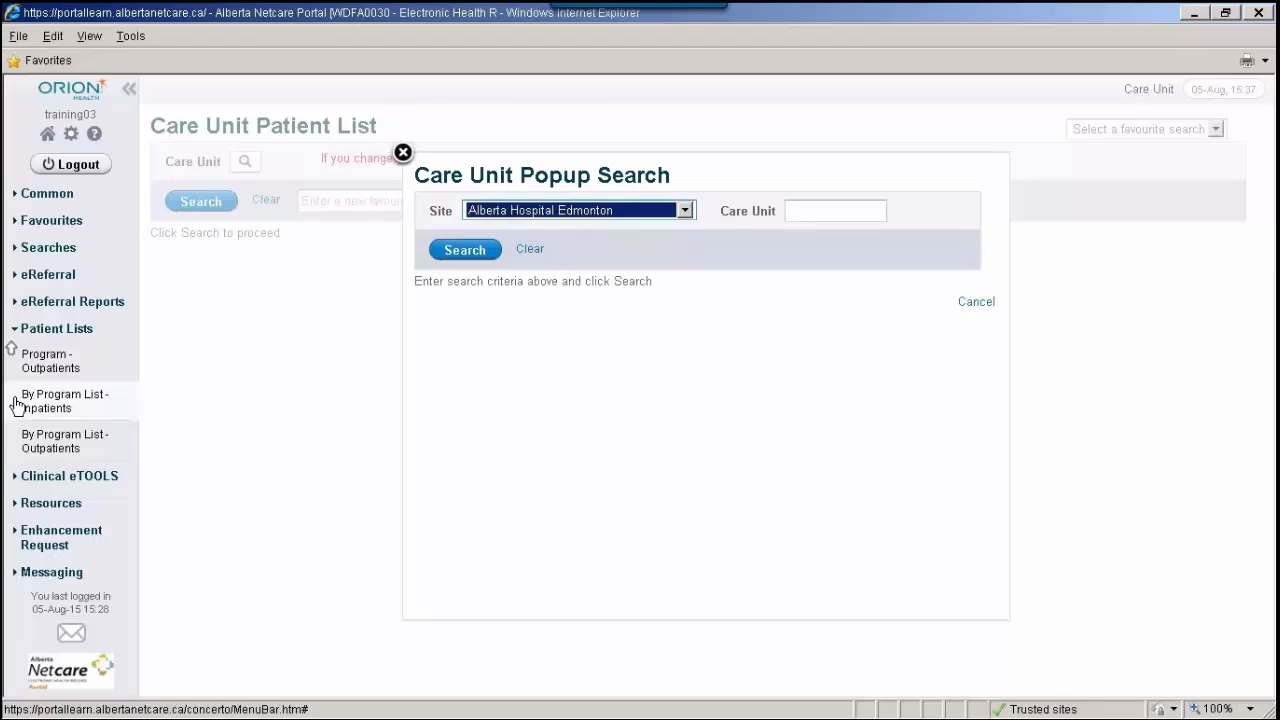
mouse_move(72, 132)
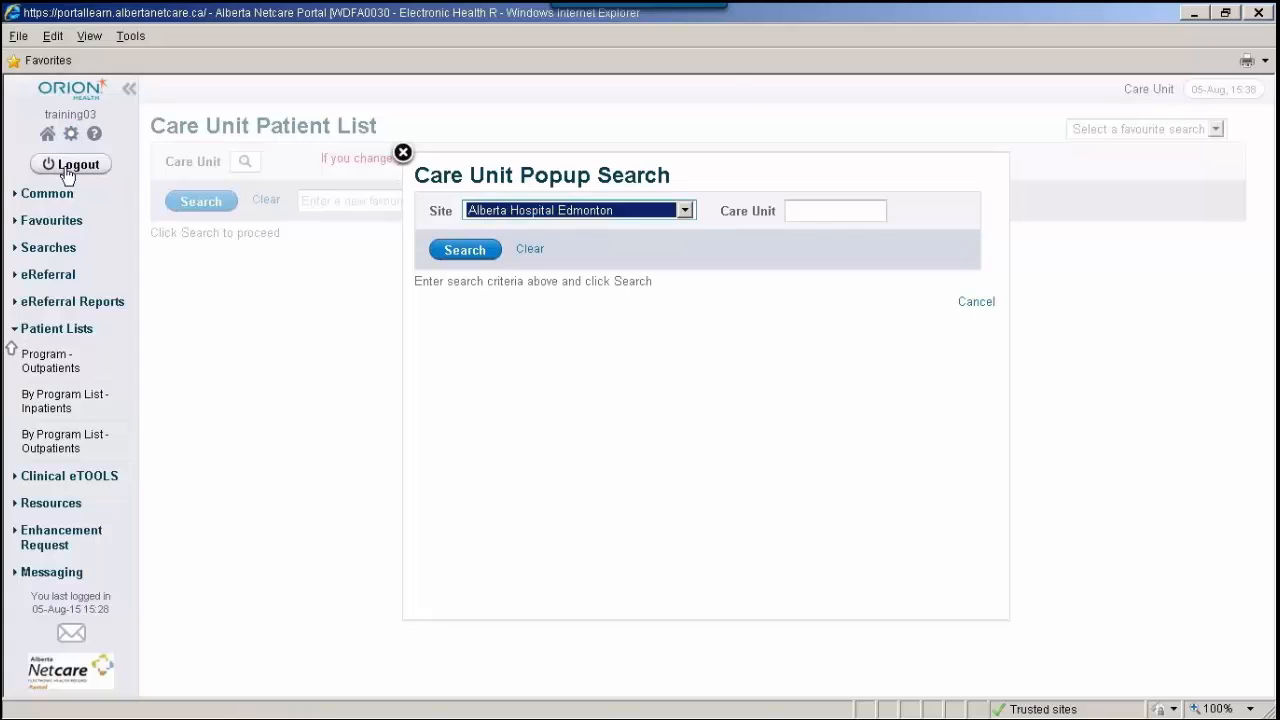
- Log out, then open the Learning Centre site from the login page full screen
left_click(72, 164)
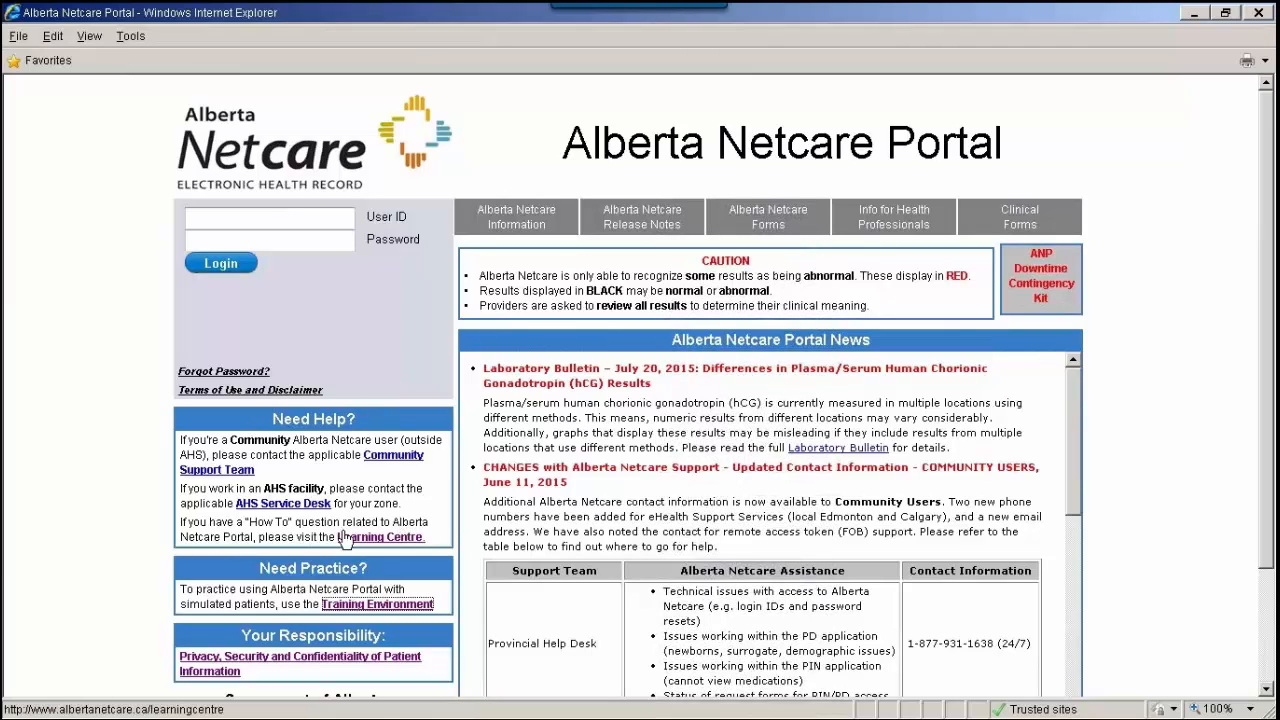
mouse_move(380, 536)
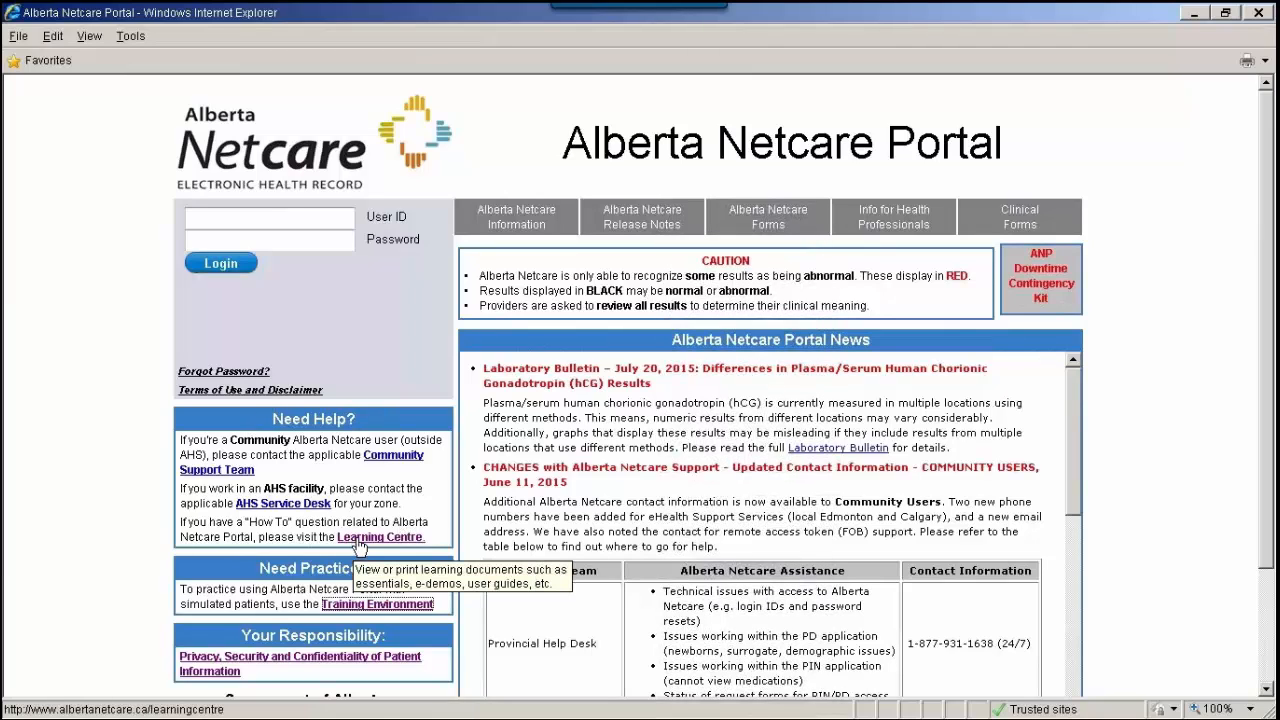
left_click(380, 536)
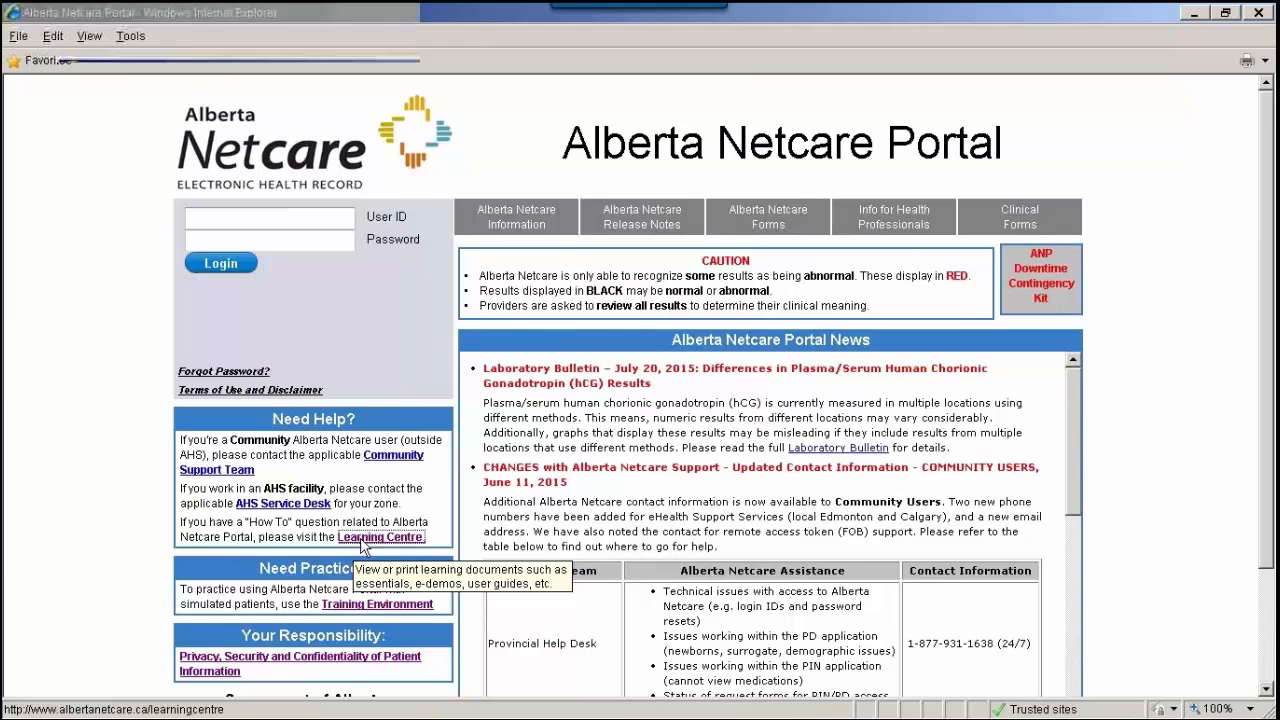
left_click(380, 536)
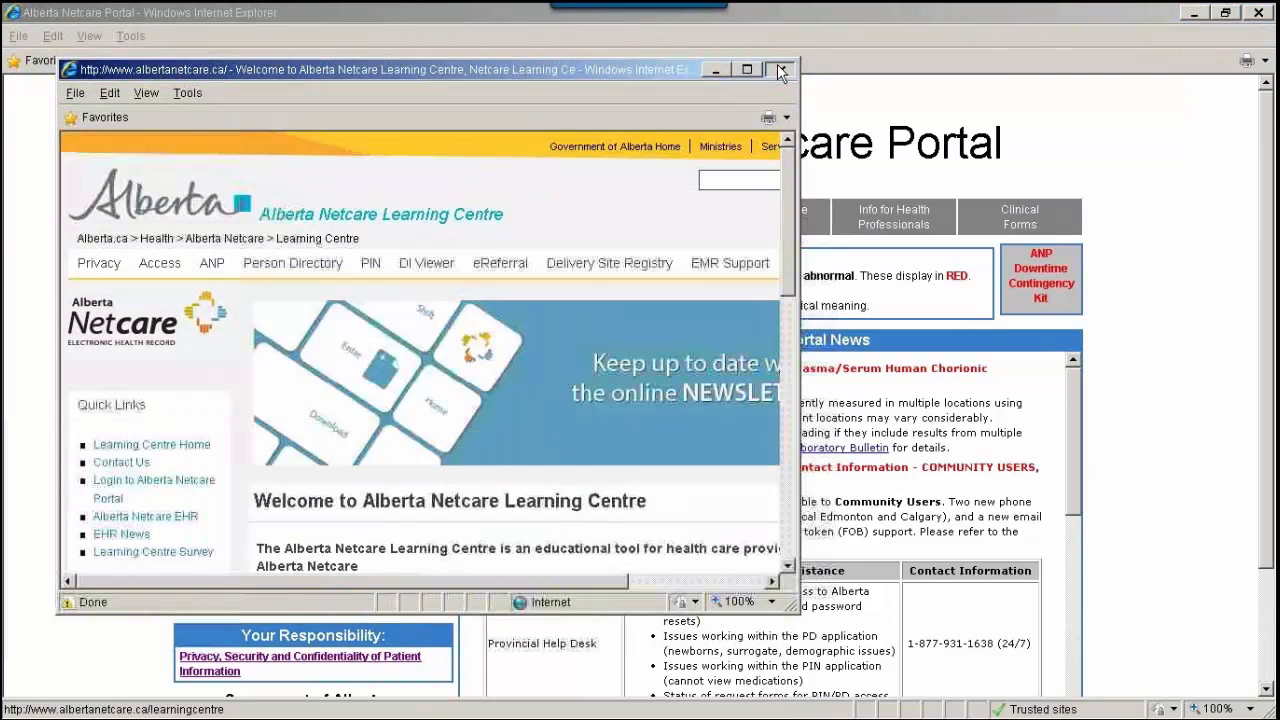
left_click(782, 68)
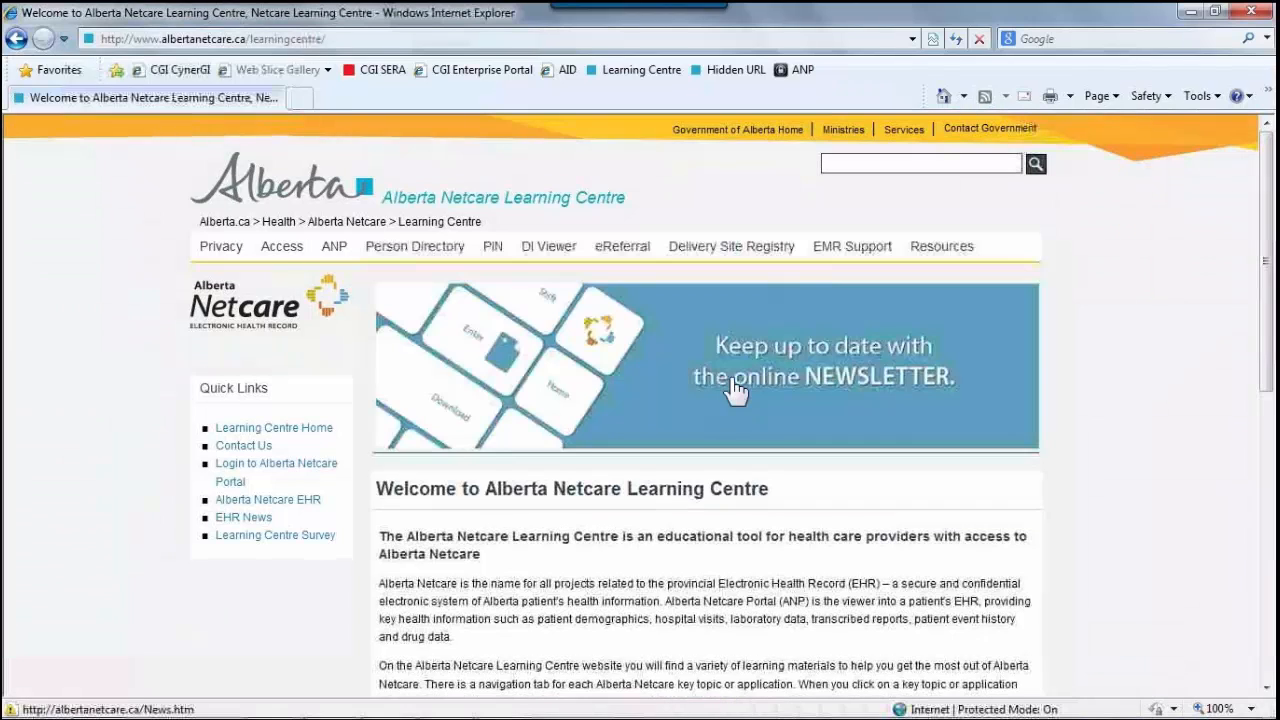
- Browse Resources, AHS Resources and the Patient Lists quick reference page
left_click(940, 246)
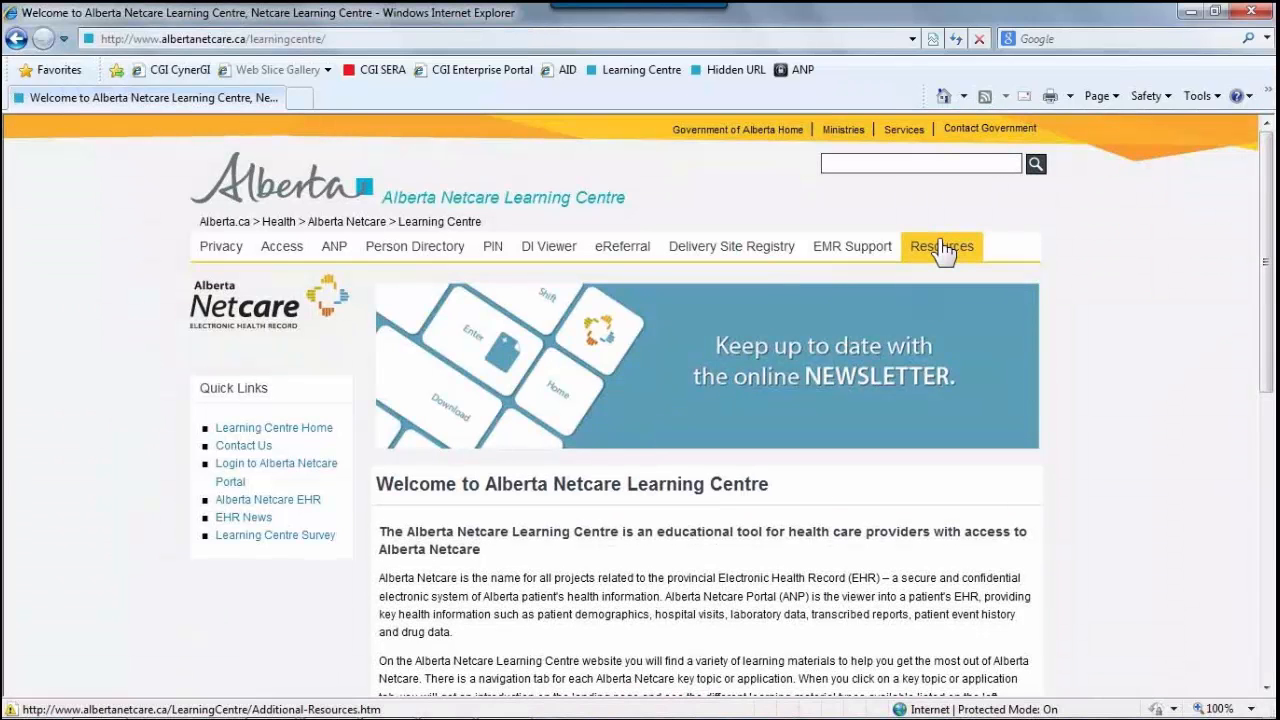
left_click(940, 246)
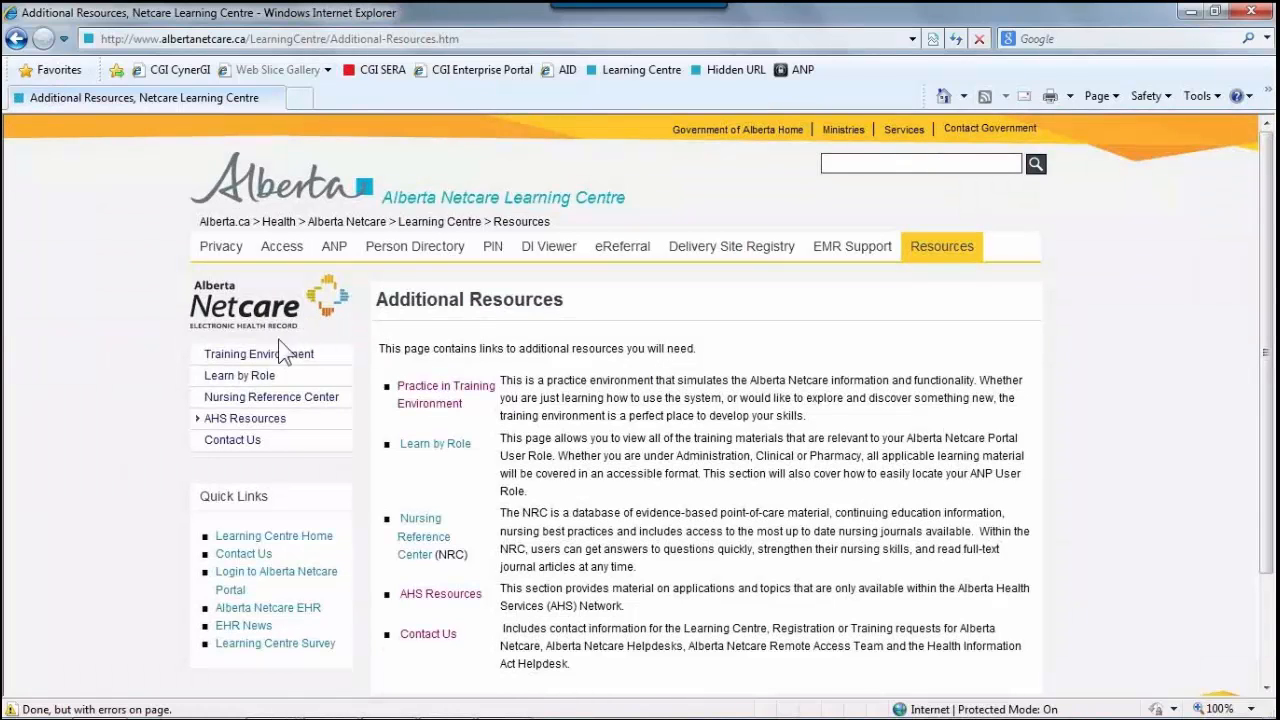
mouse_move(180, 434)
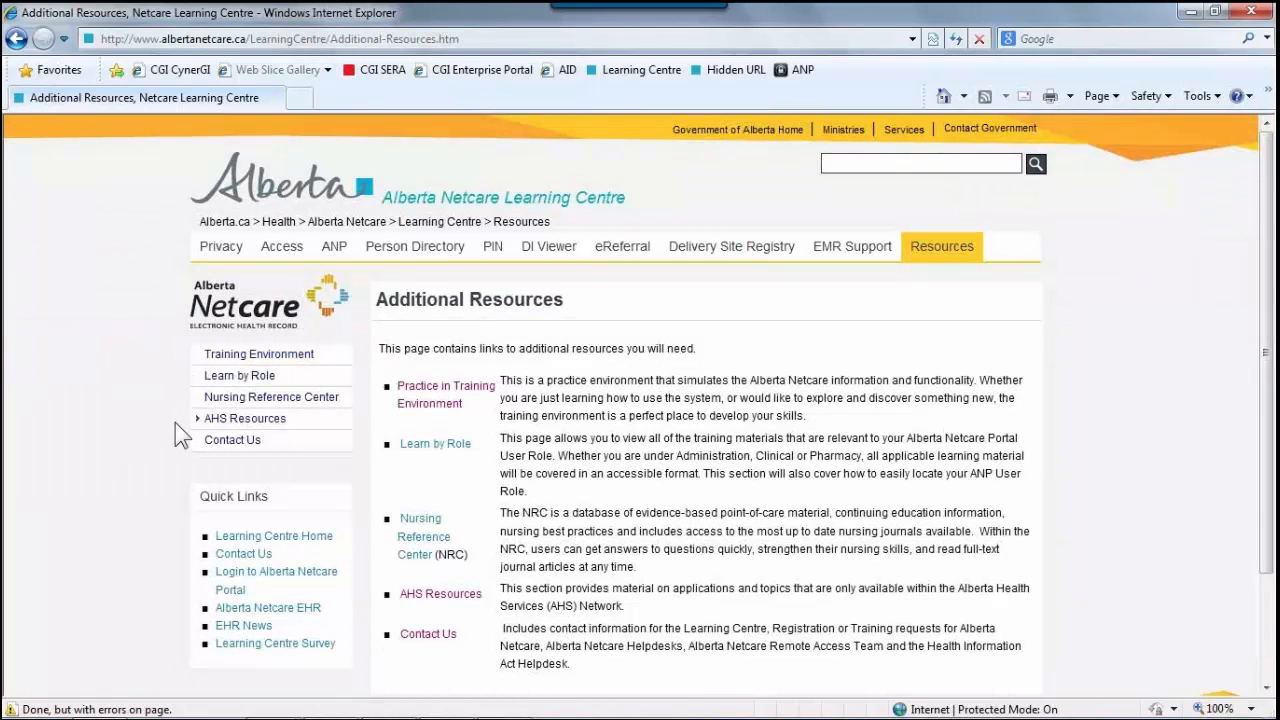
left_click(244, 418)
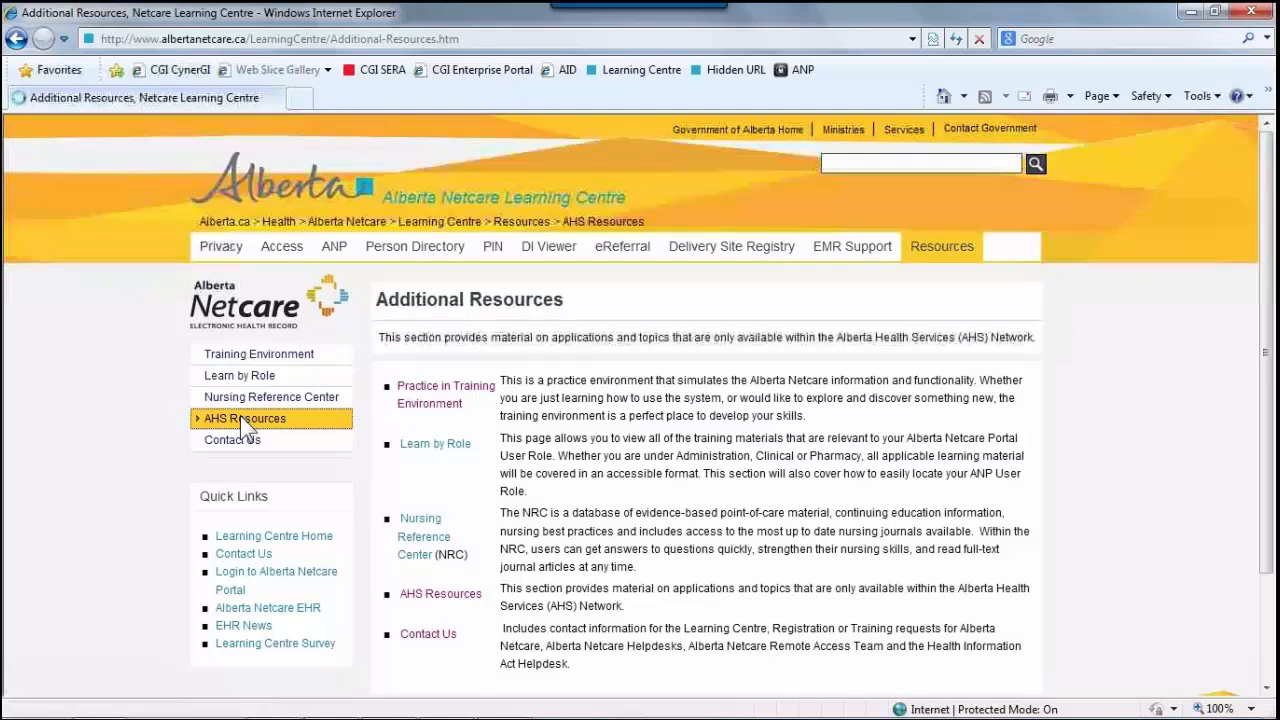
left_click(244, 418)
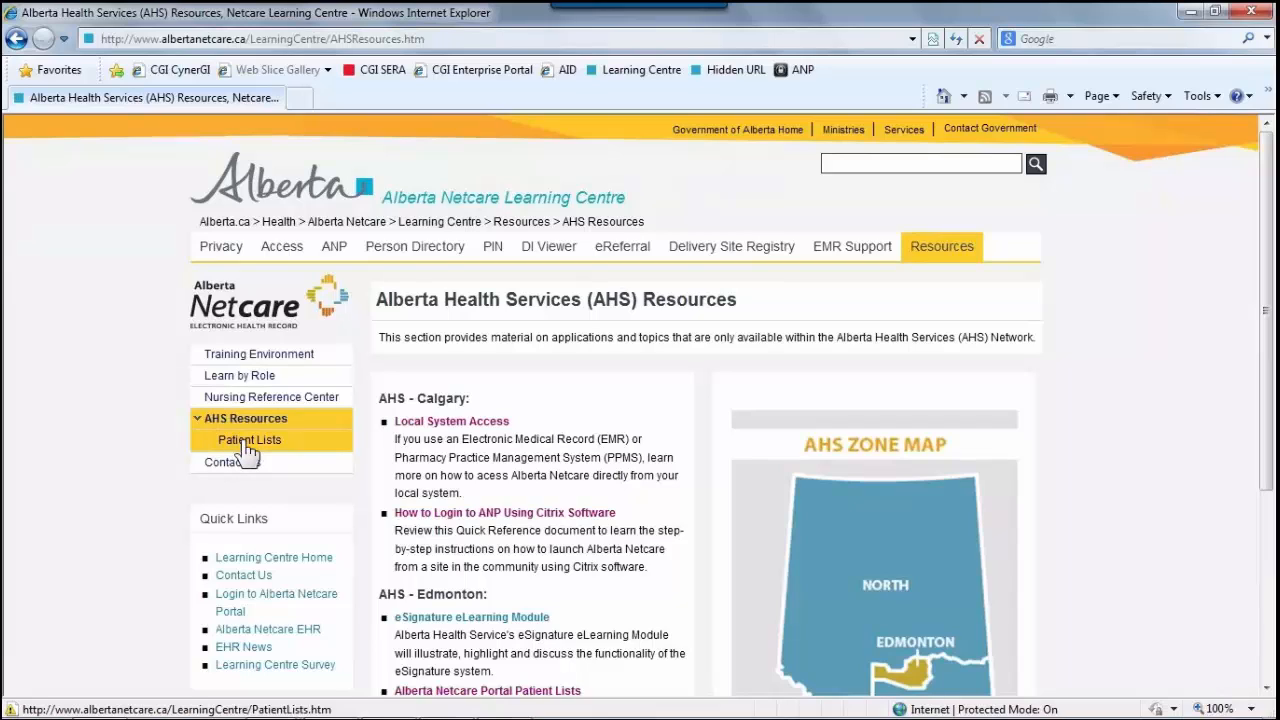
left_click(248, 440)
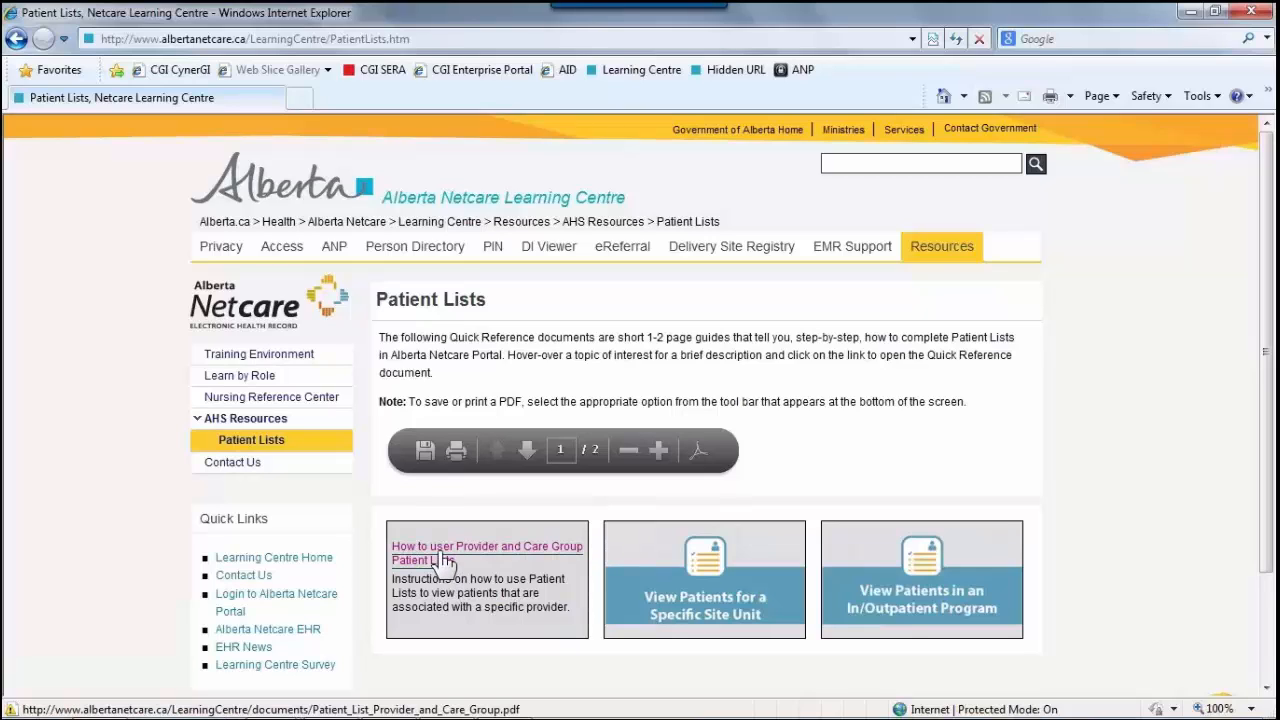
mouse_move(440, 558)
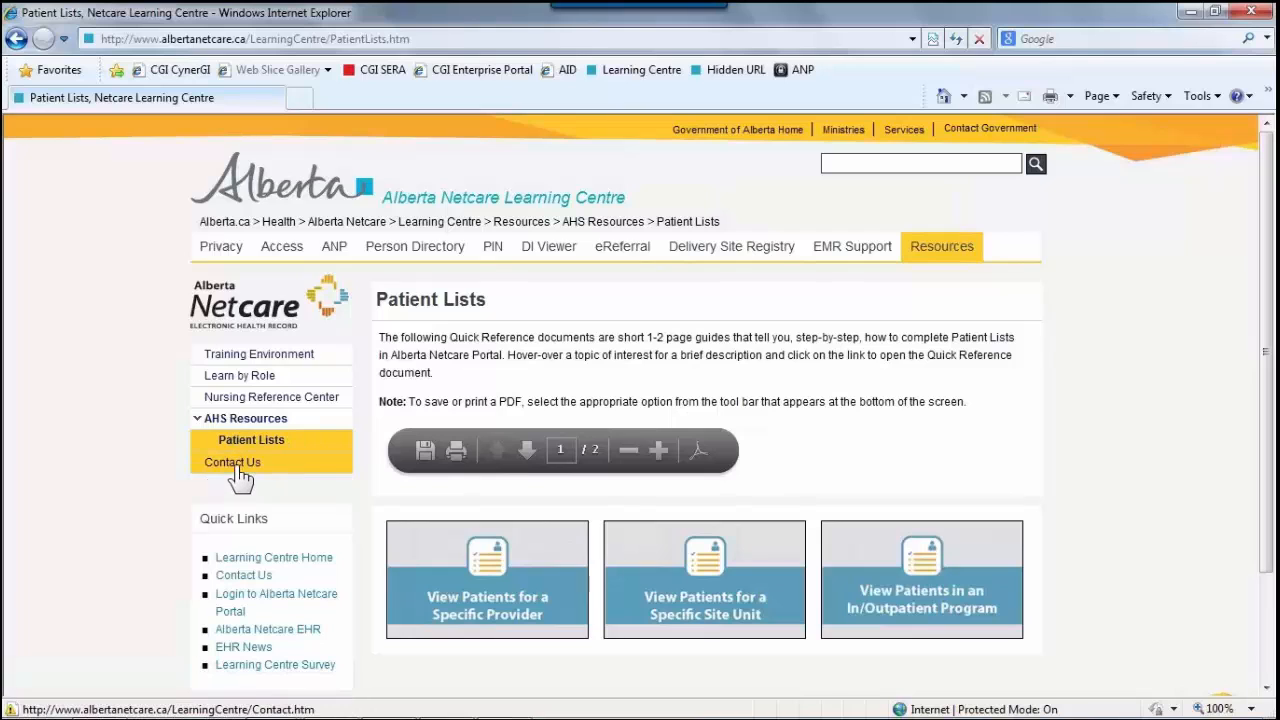
- Go to the Contact Us page with support team details
left_click(232, 462)
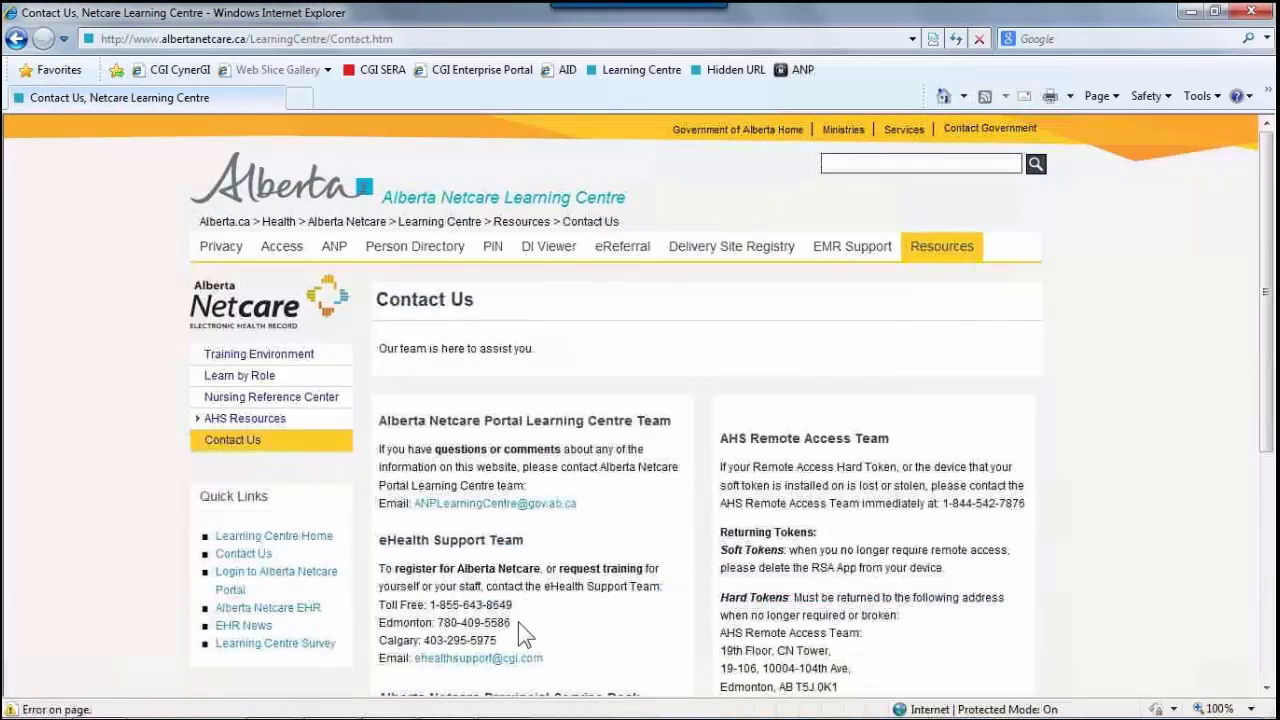